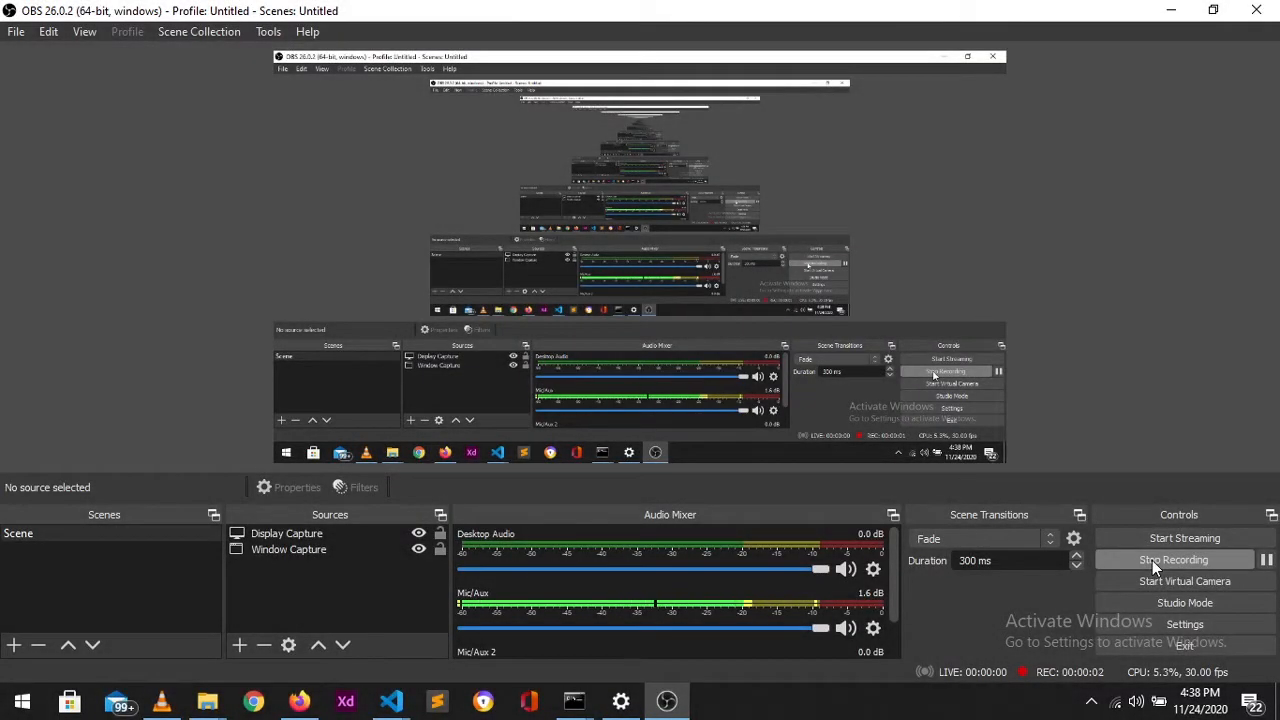
# Show the server project's app.js with its imports, routes and database connection.
pyautogui.click(388, 700)
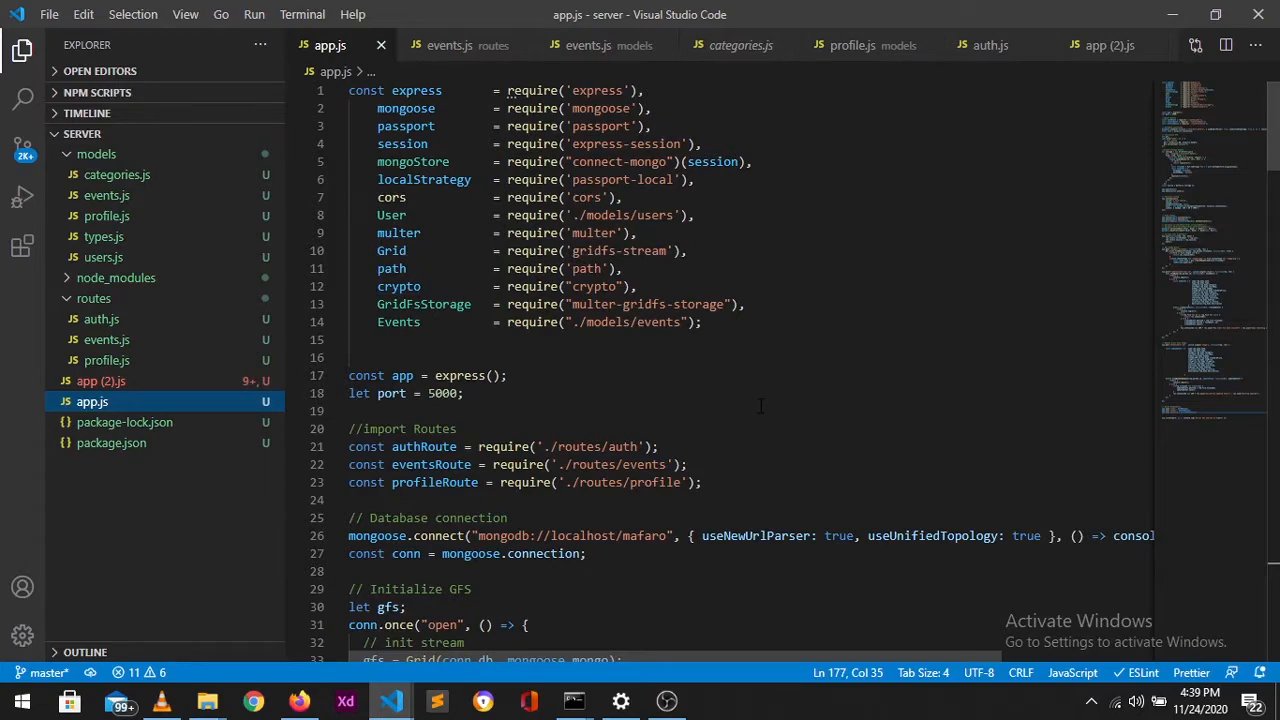
pyautogui.scroll(-3)
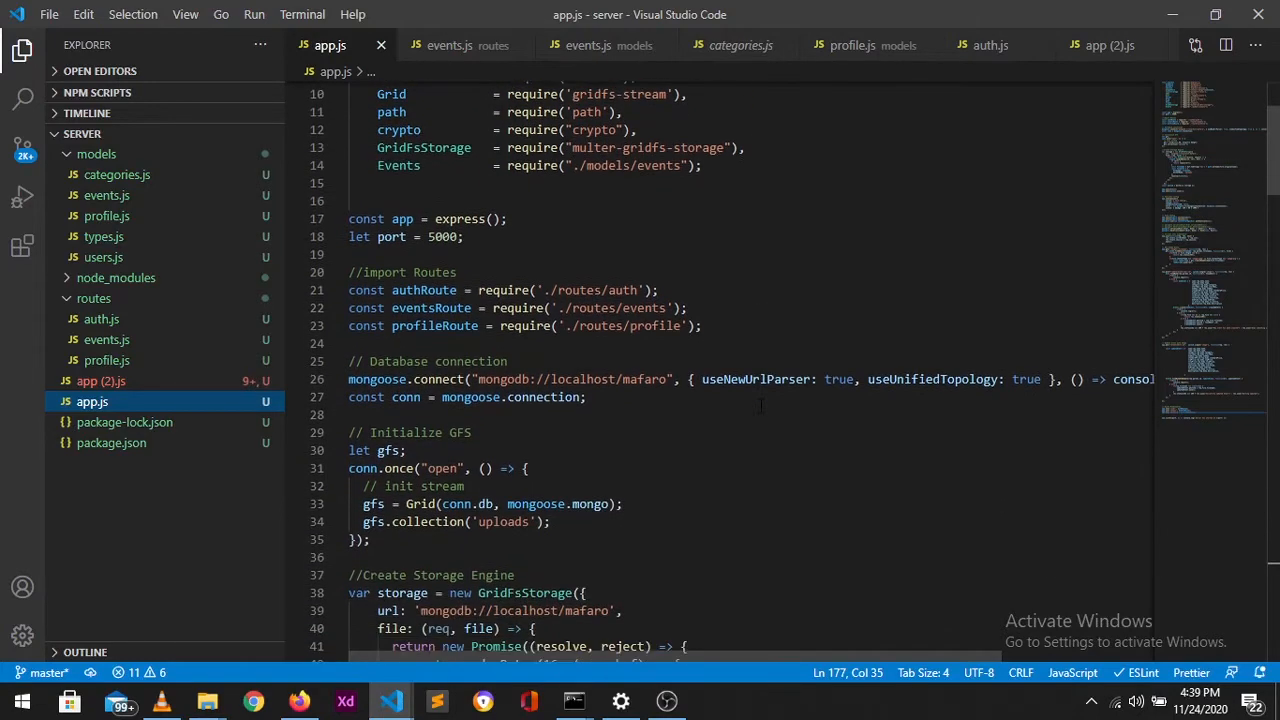
pyautogui.scroll(-3)
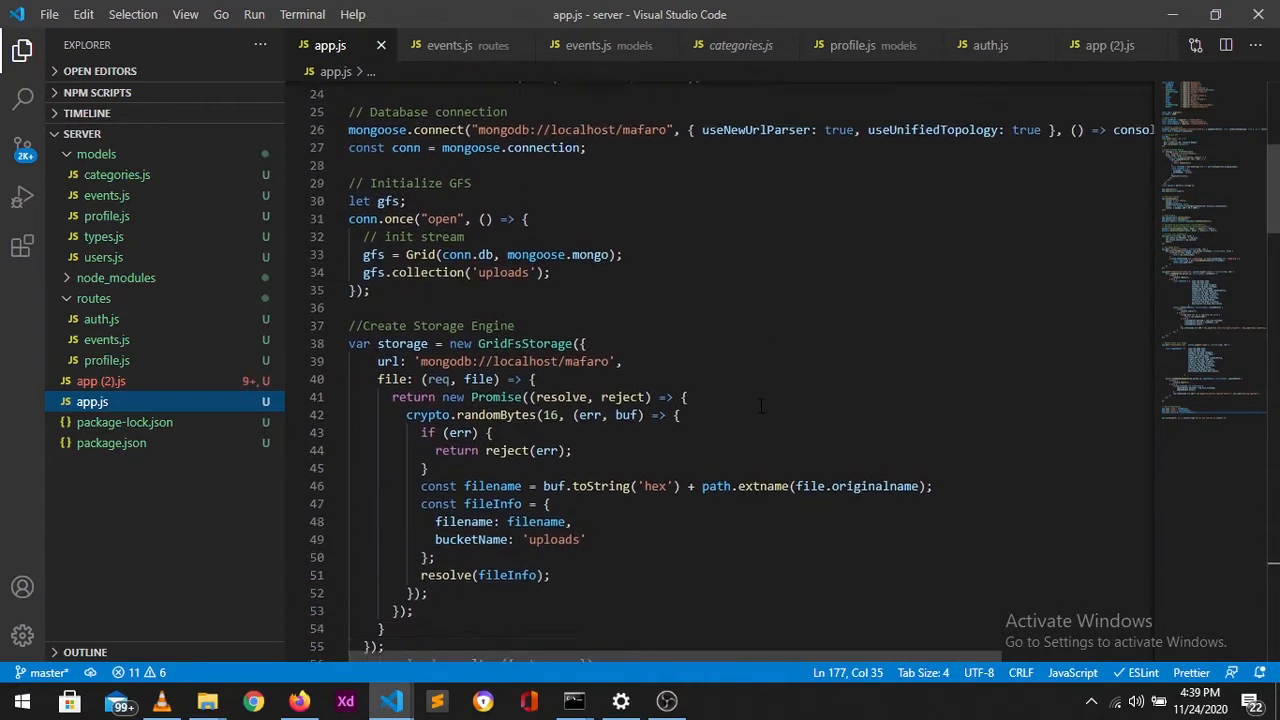
pyautogui.scroll(-3)
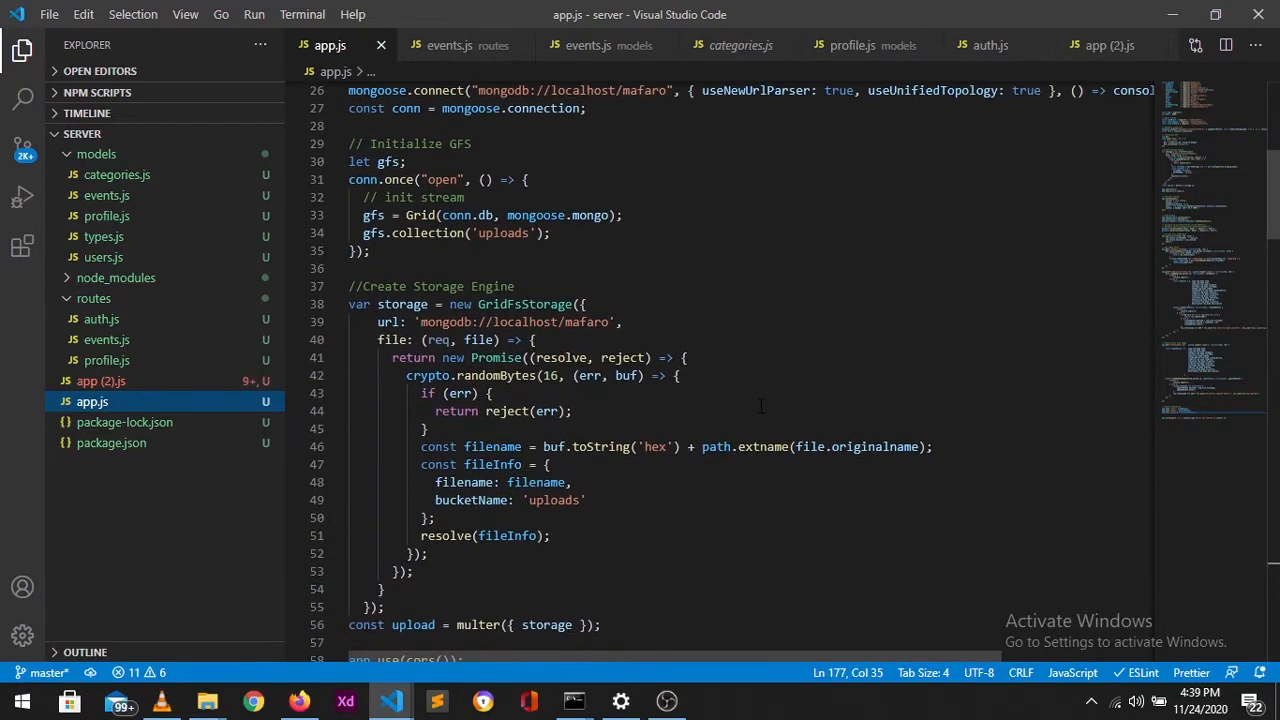
pyautogui.scroll(-3)
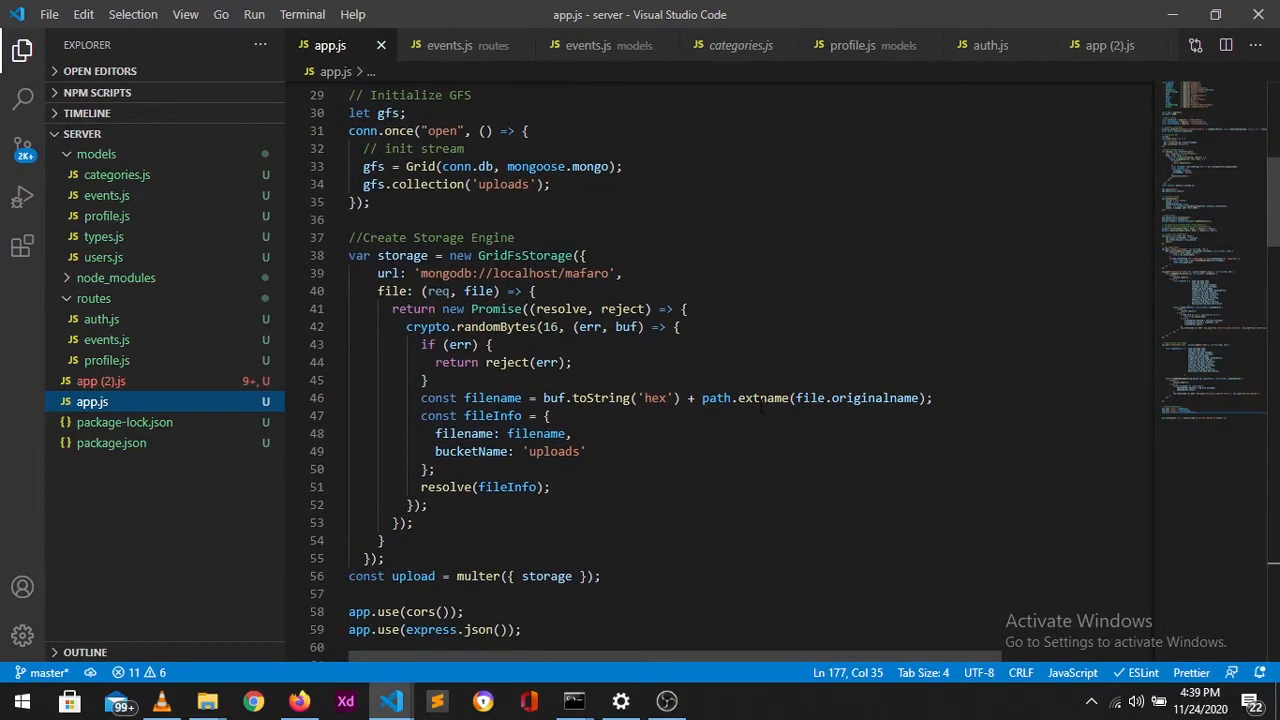
pyautogui.scroll(-3)
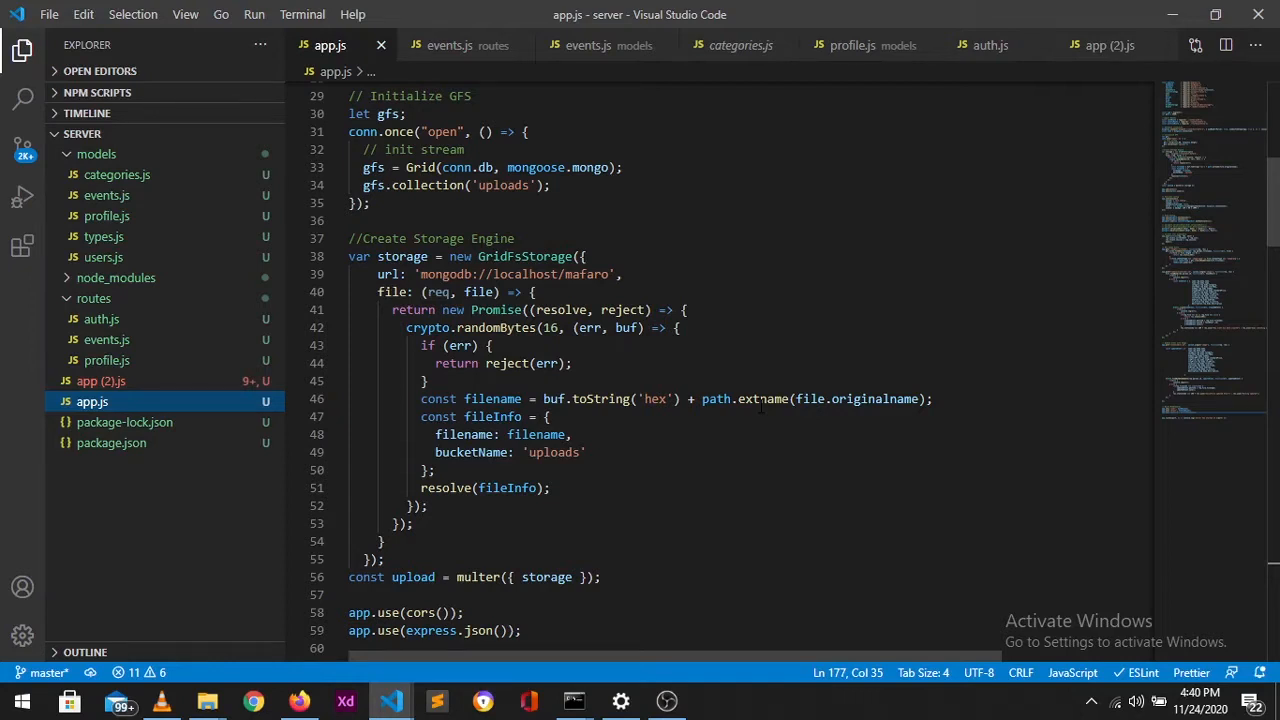
pyautogui.scroll(-3)
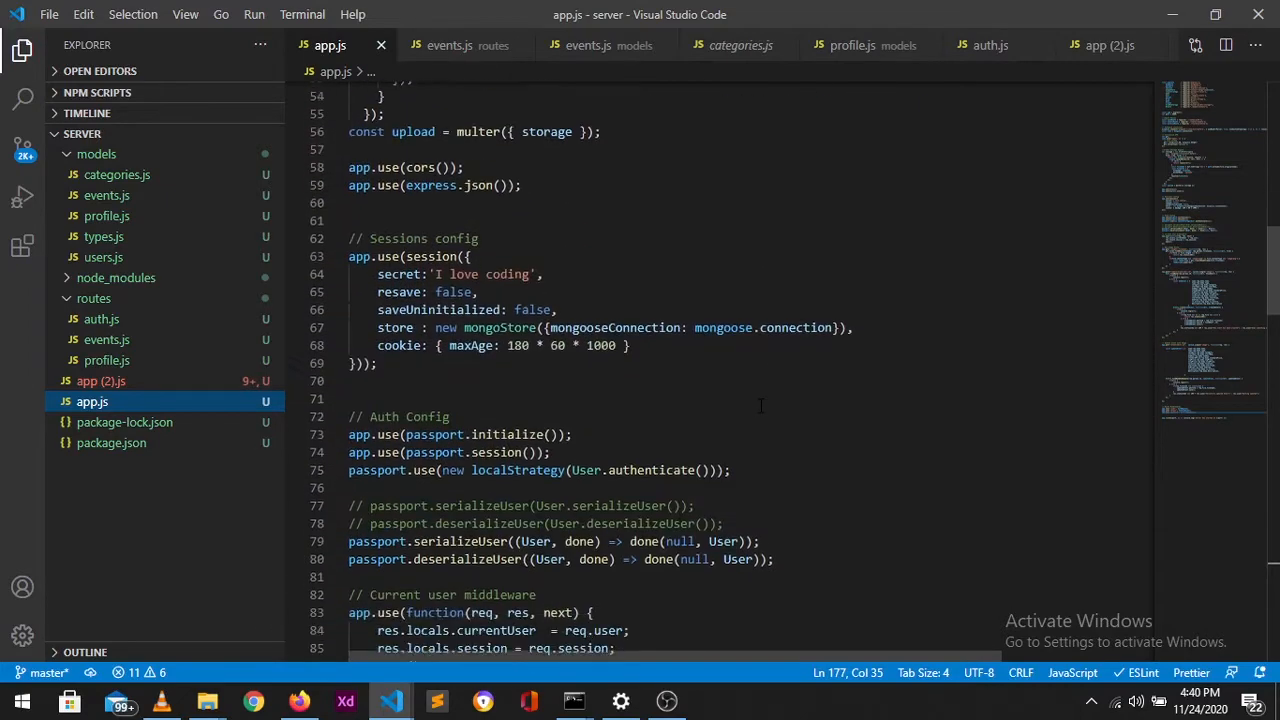
pyautogui.scroll(-3)
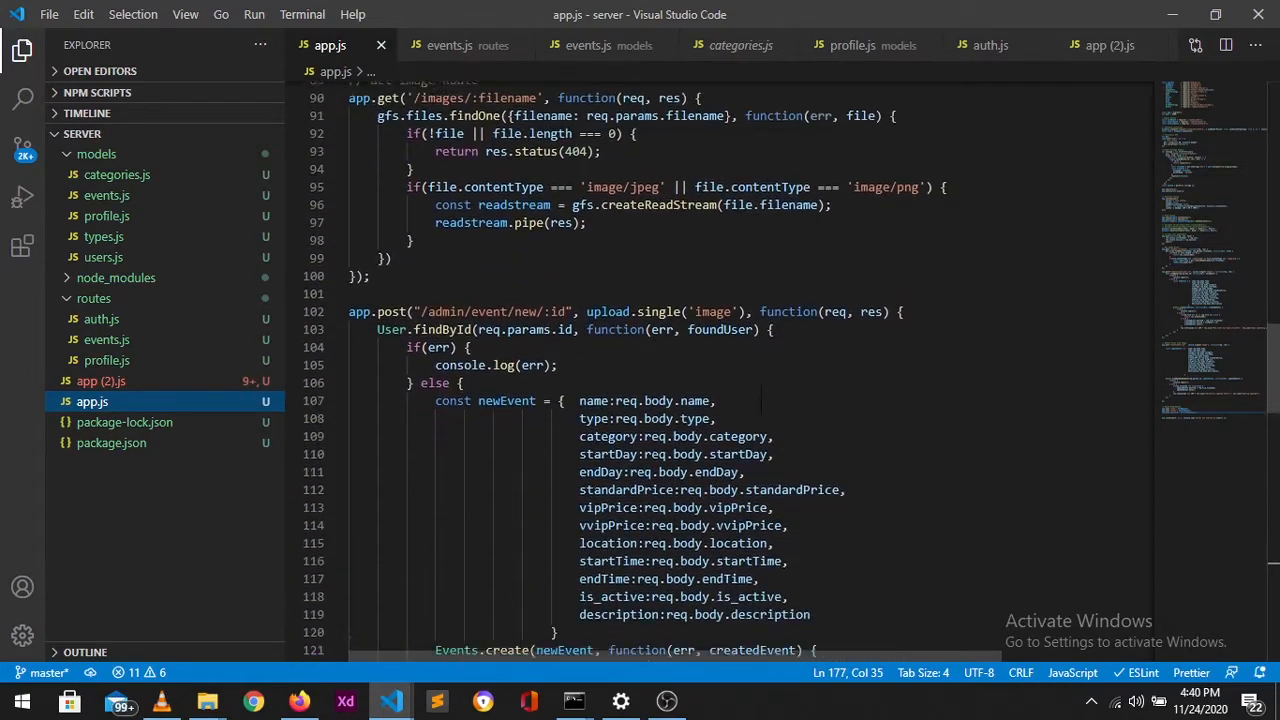
pyautogui.scroll(-3)
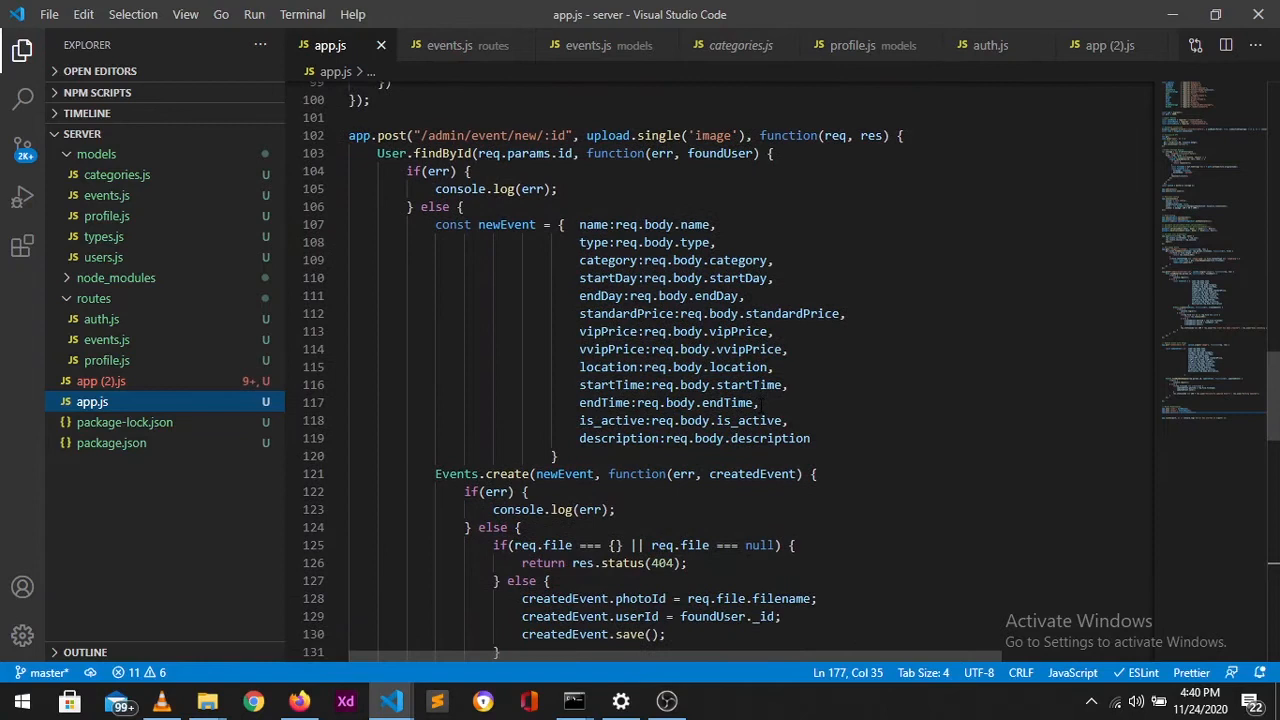
pyautogui.scroll(-3)
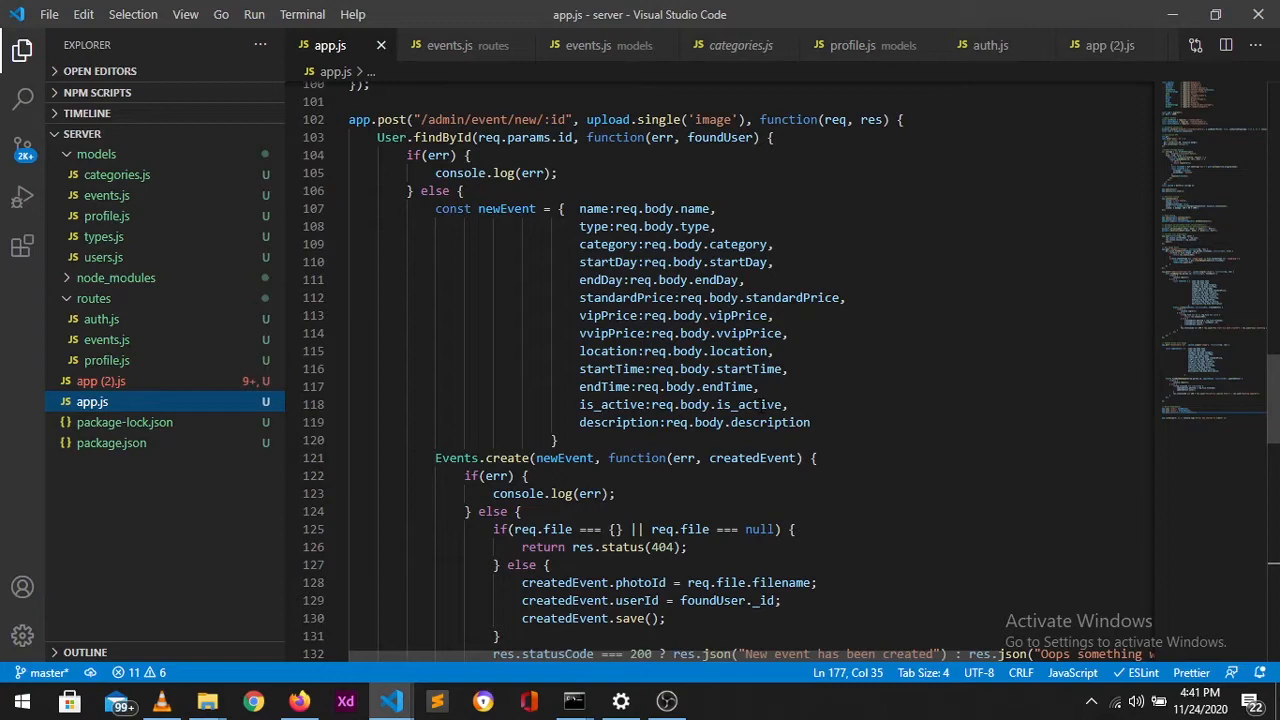
pyautogui.scroll(-3)
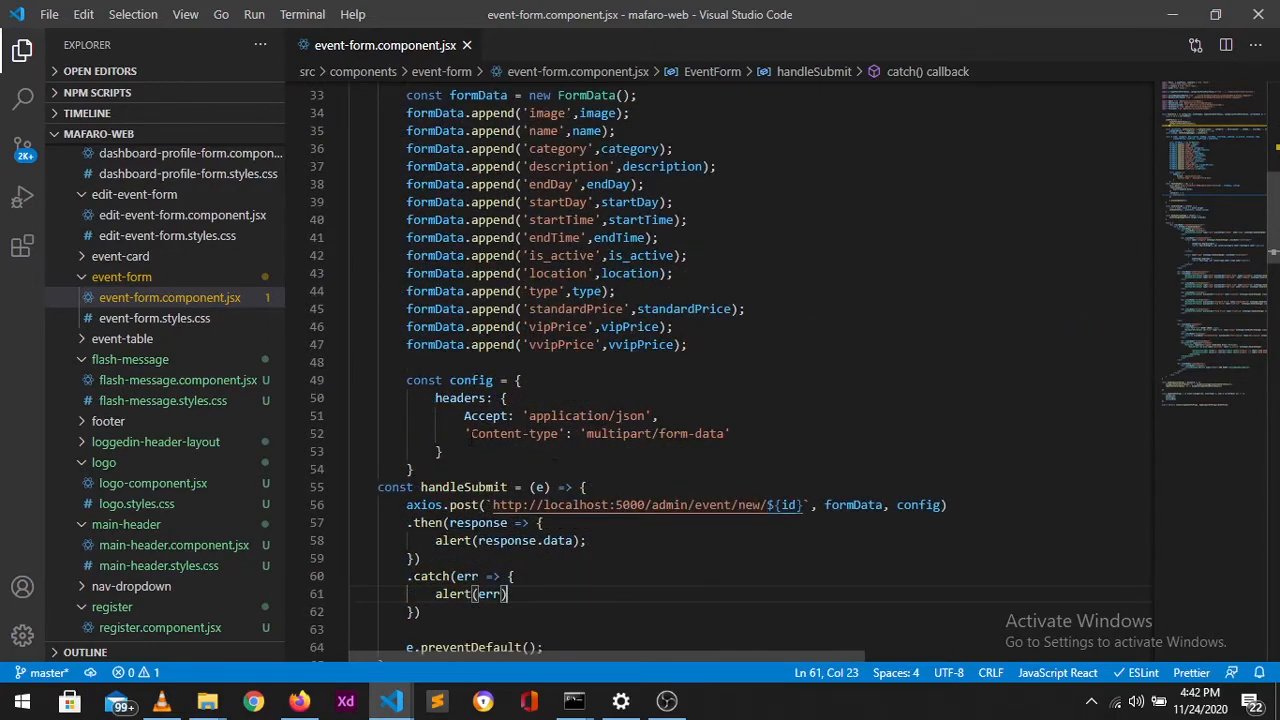
pyautogui.moveTo(512, 432)
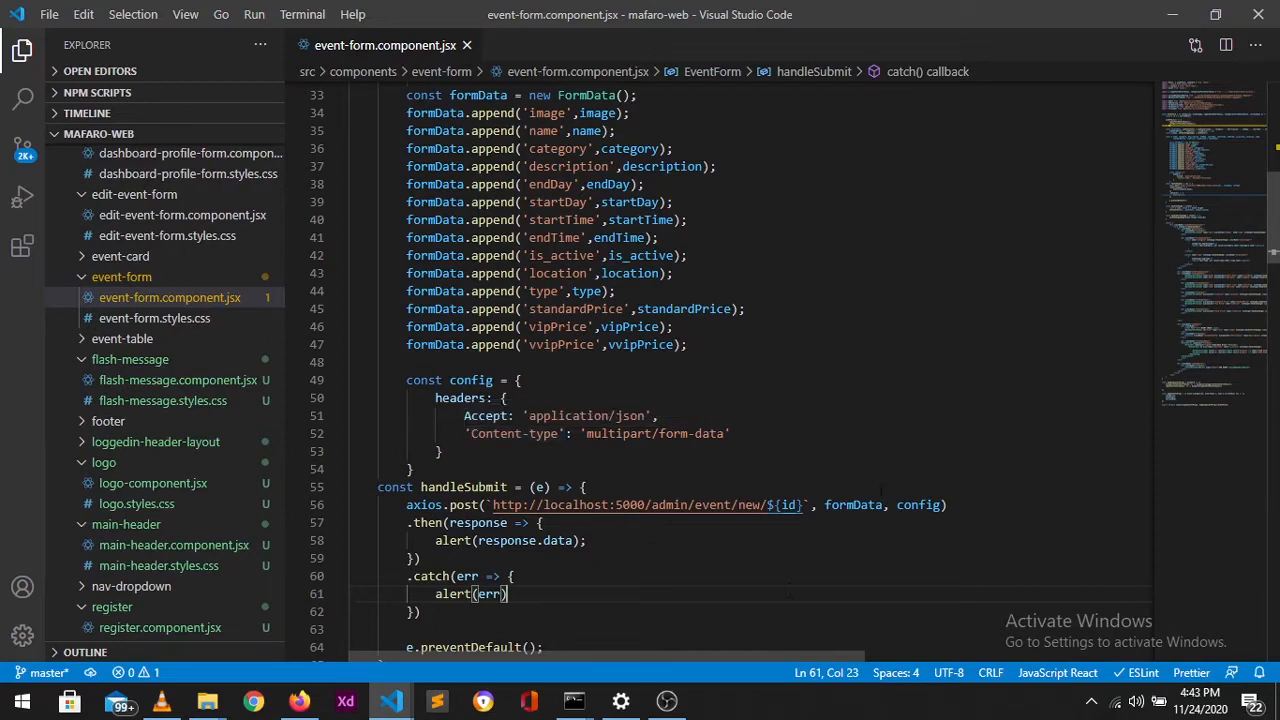
pyautogui.moveTo(852, 504)
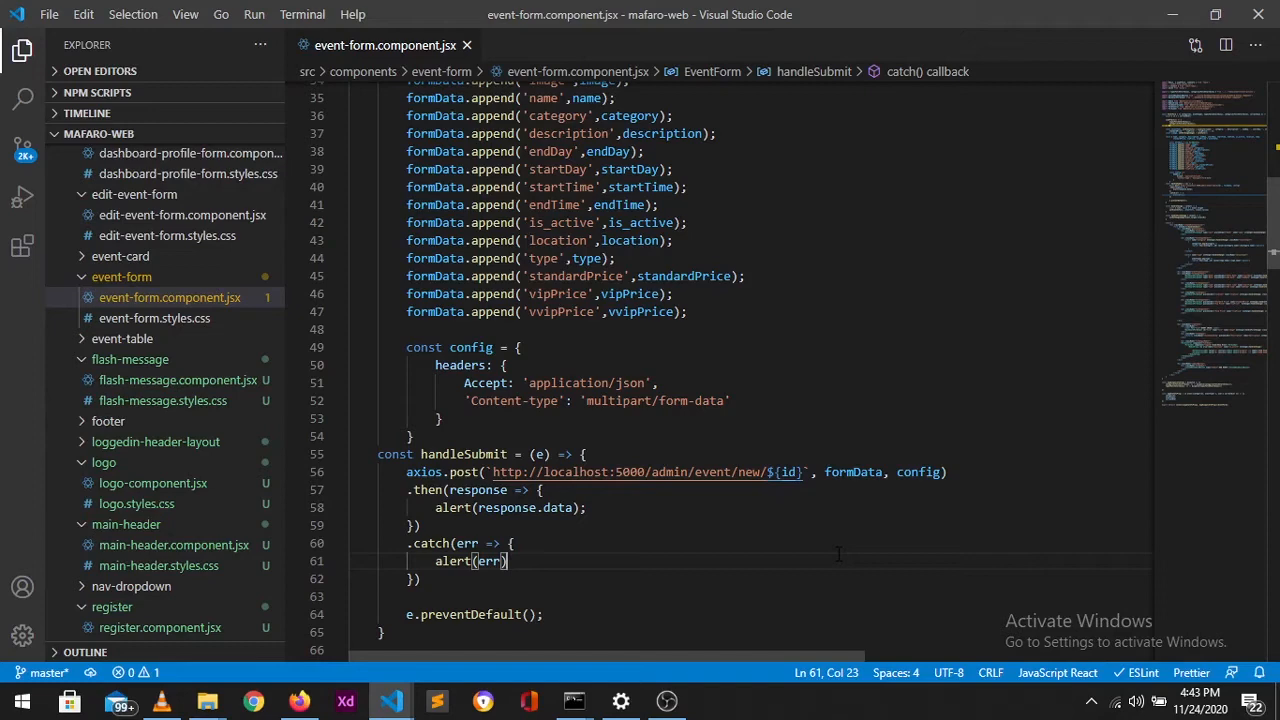
pyautogui.scroll(-3)
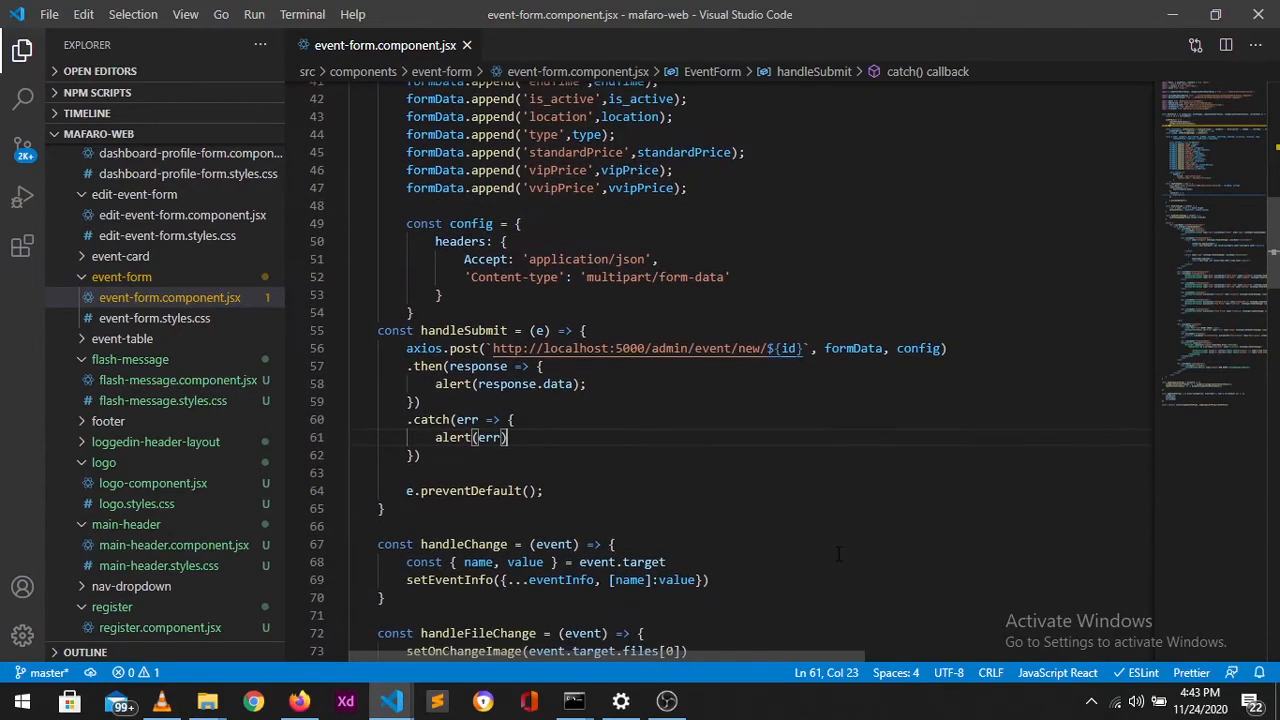
pyautogui.moveTo(650, 408)
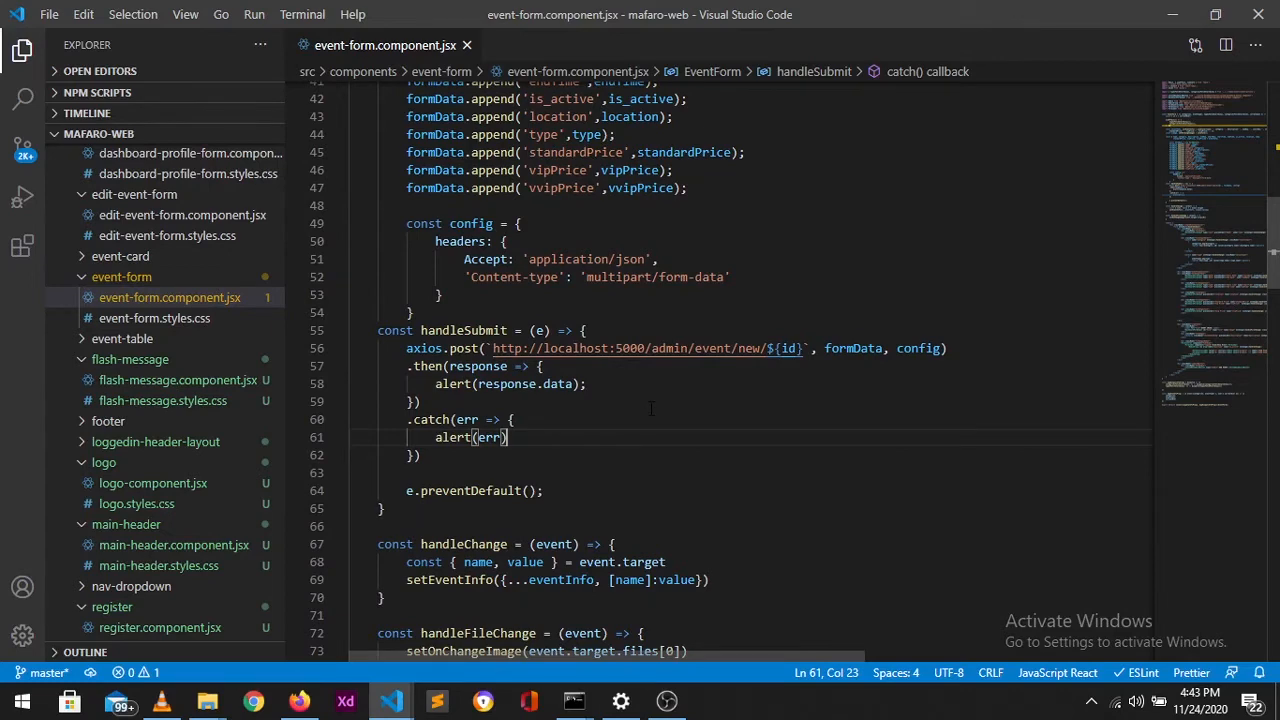
pyautogui.scroll(-3)
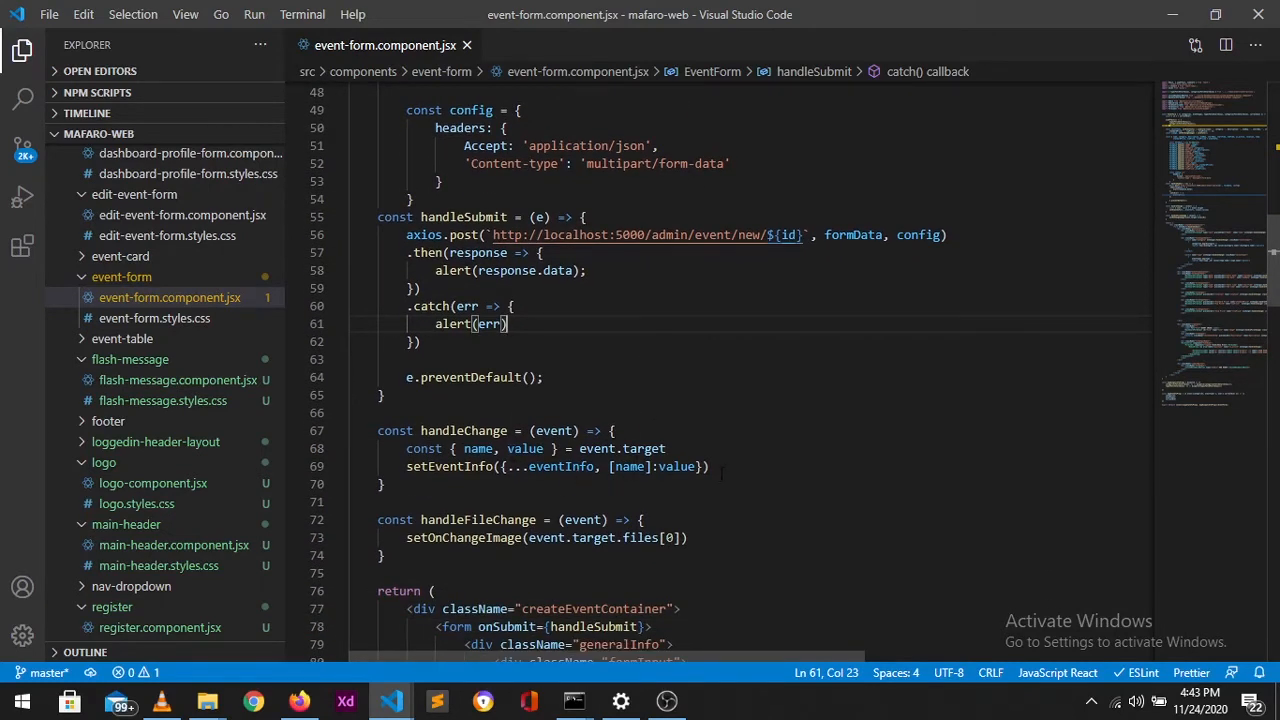
pyautogui.moveTo(836, 474)
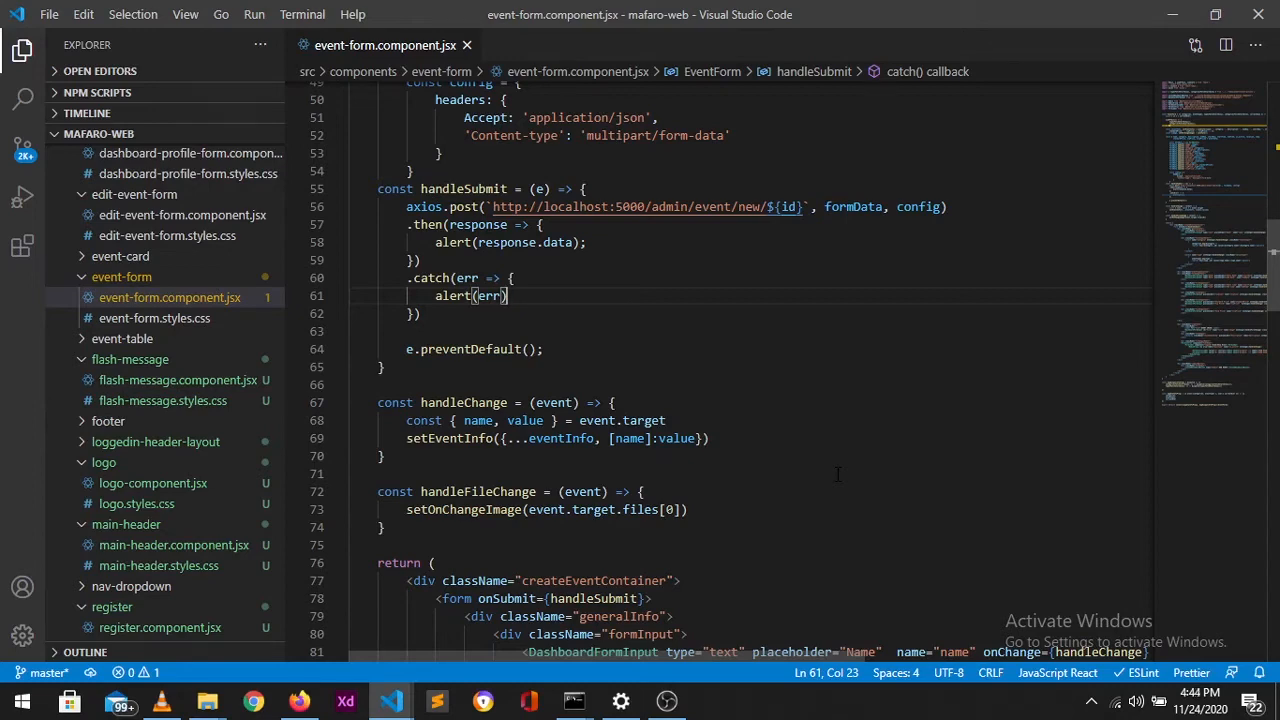
pyautogui.scroll(-3)
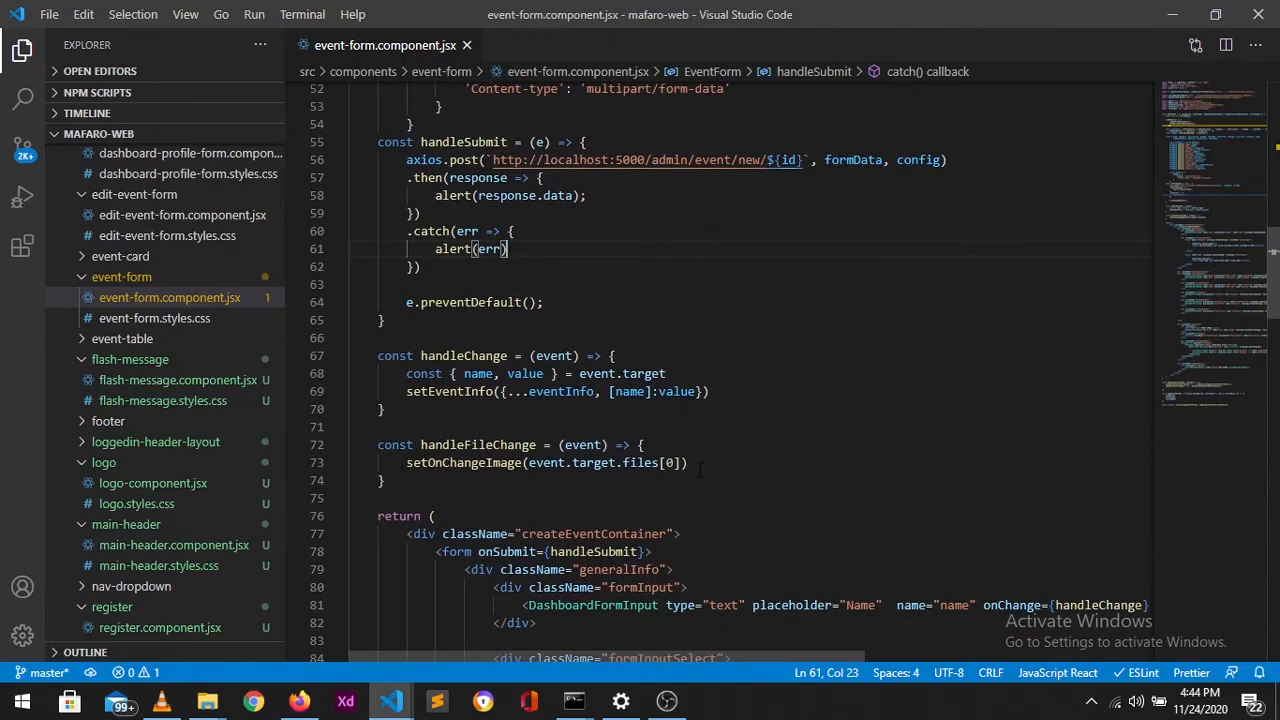
# Reach the Mafaro dashboard's Create Event form in the browser.
pyautogui.click(296, 700)
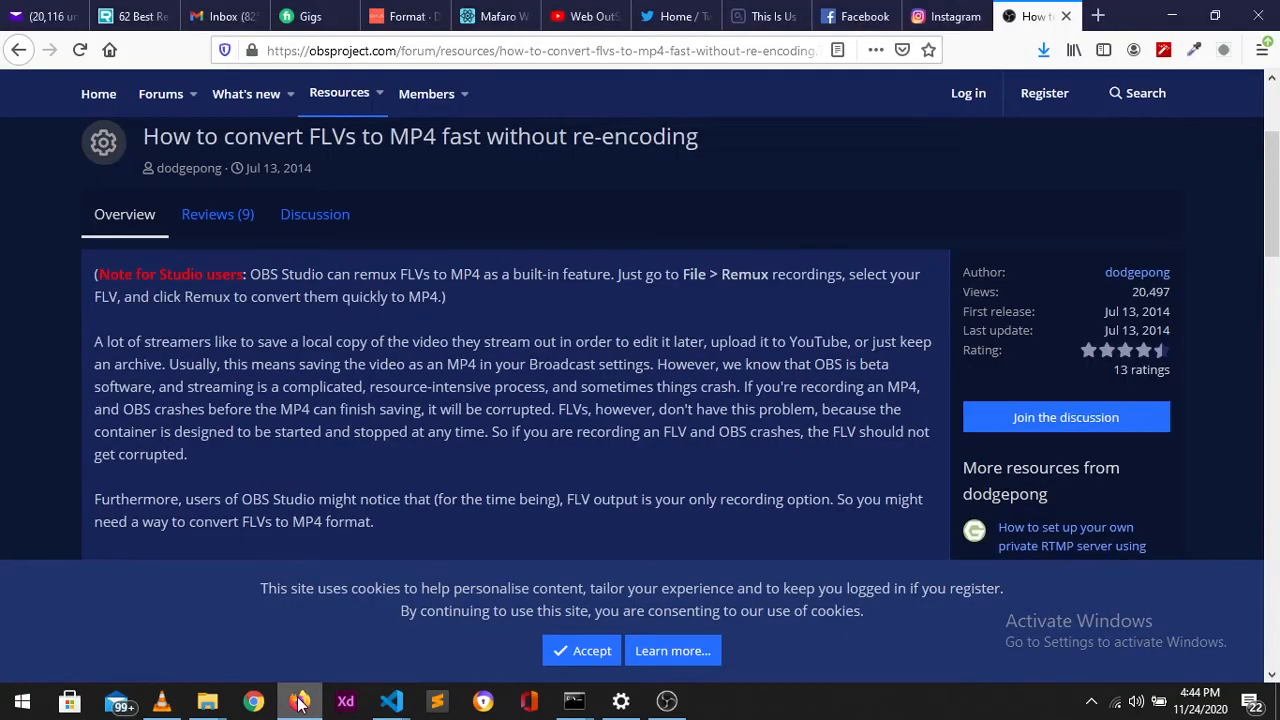
pyautogui.click(486, 16)
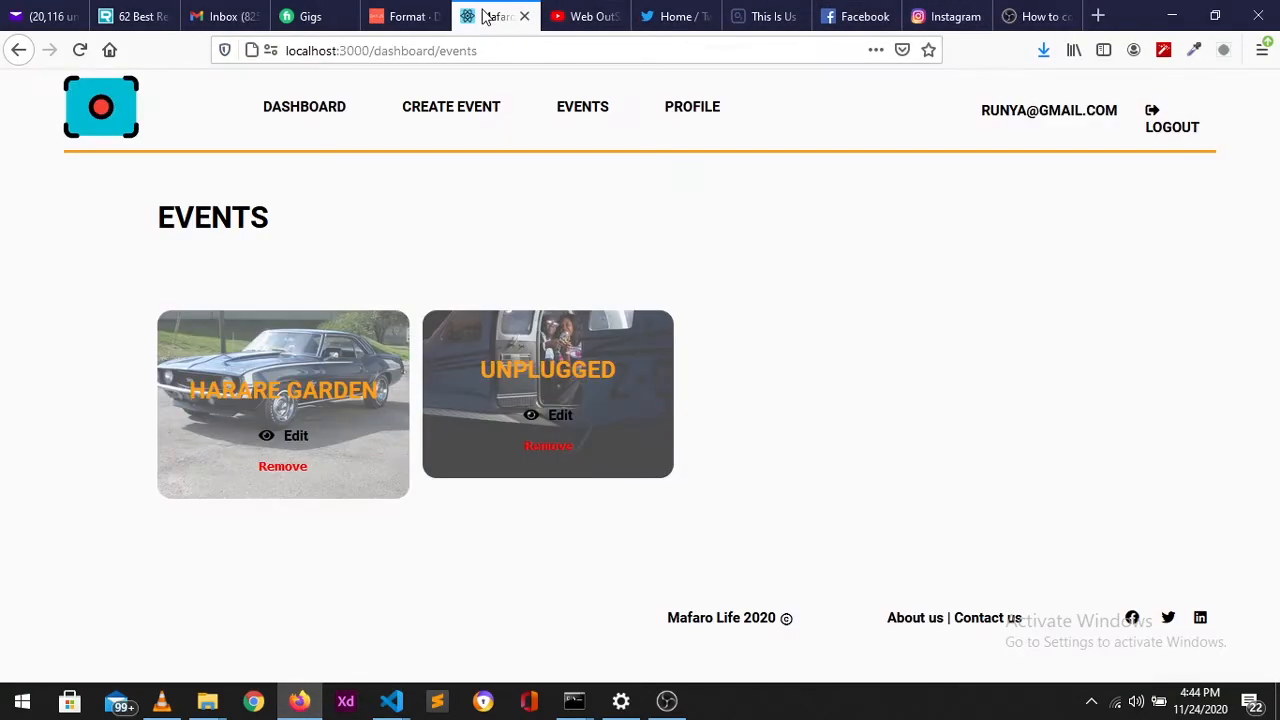
pyautogui.moveTo(318, 120)
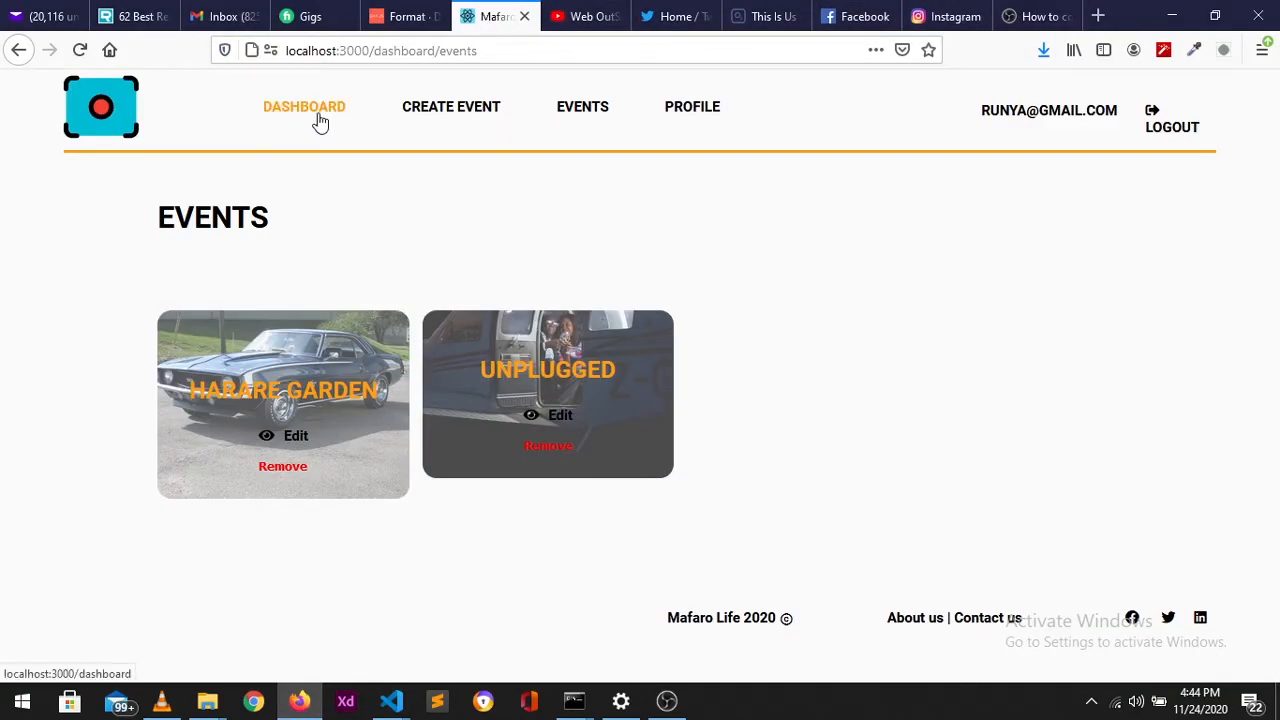
pyautogui.click(304, 108)
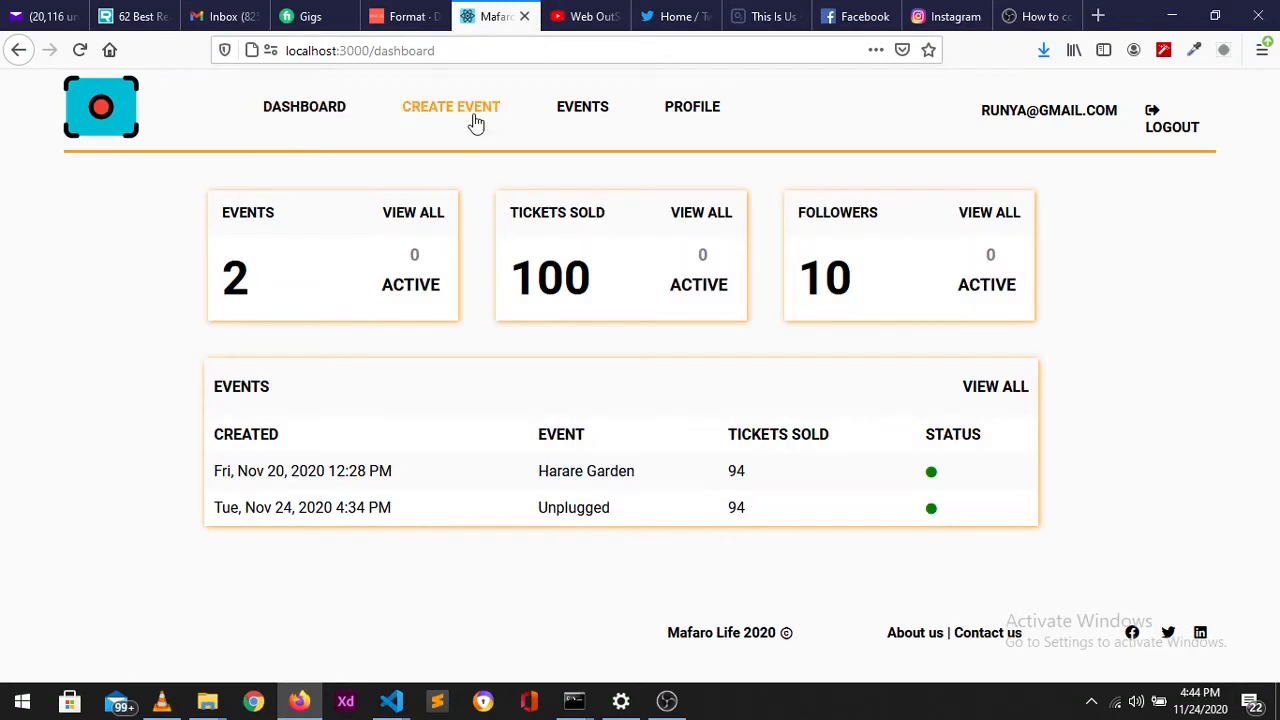
pyautogui.click(450, 108)
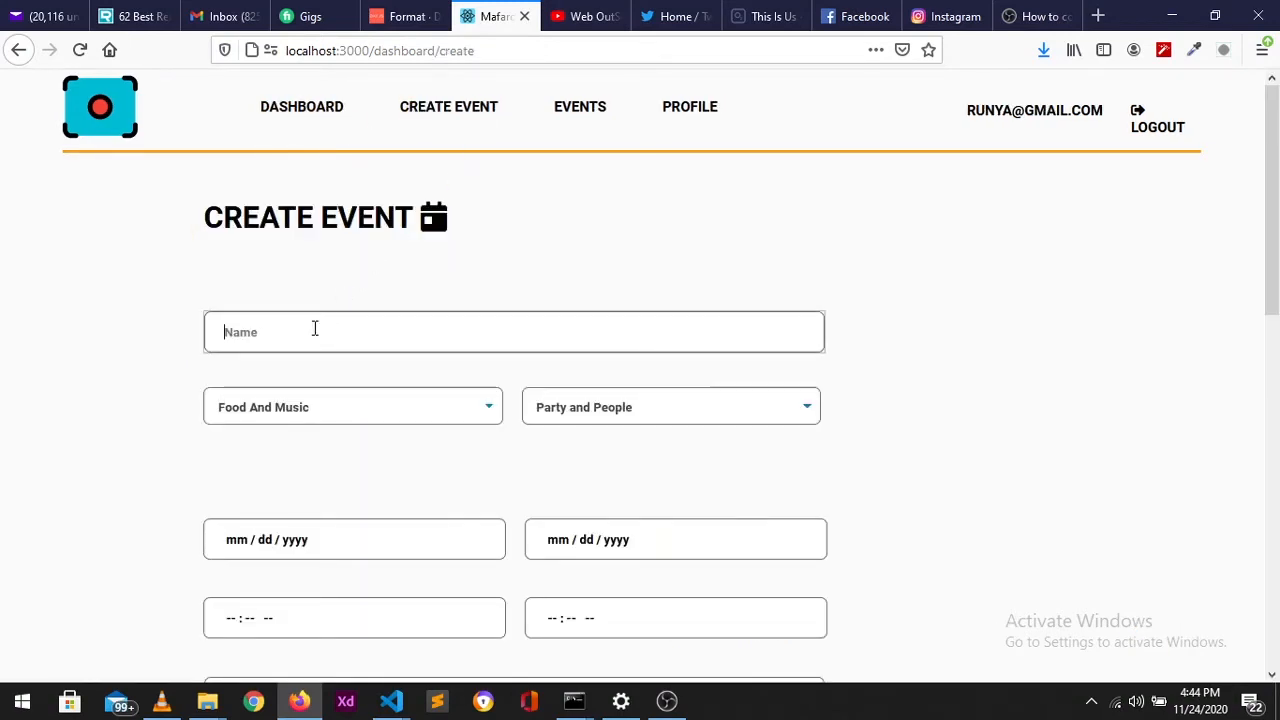
pyautogui.scroll(-3)
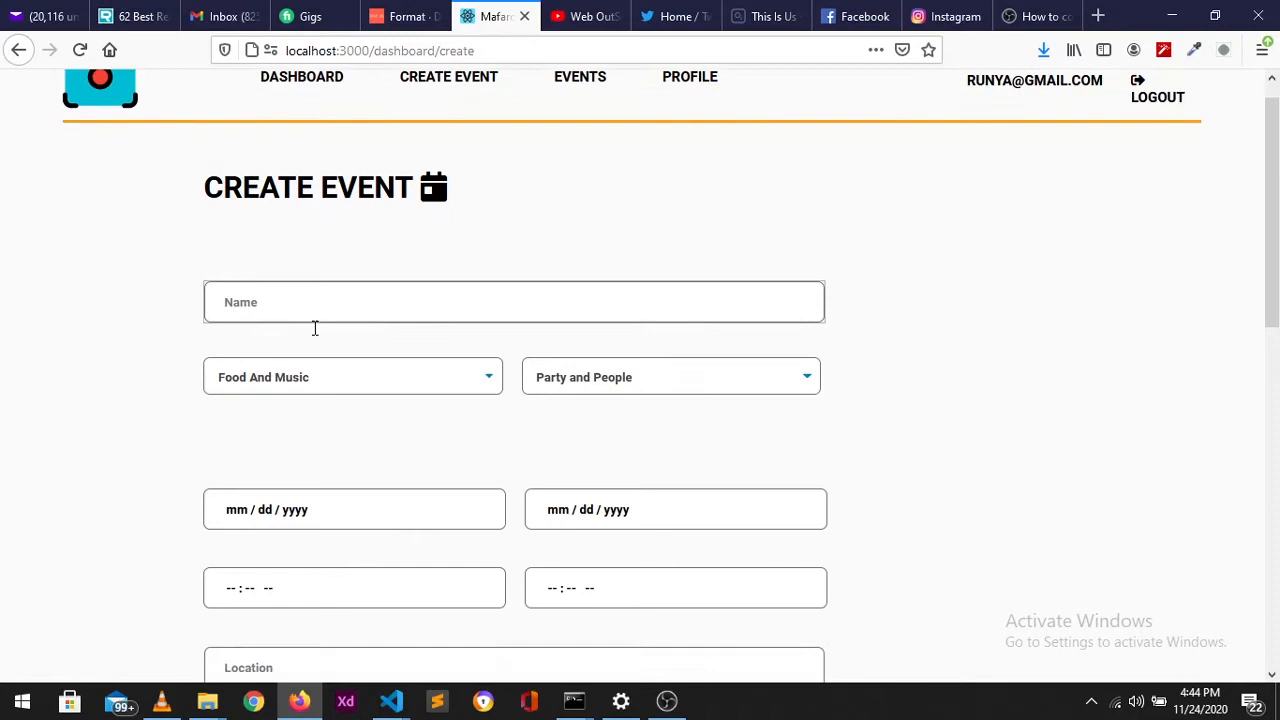
pyautogui.scroll(-3)
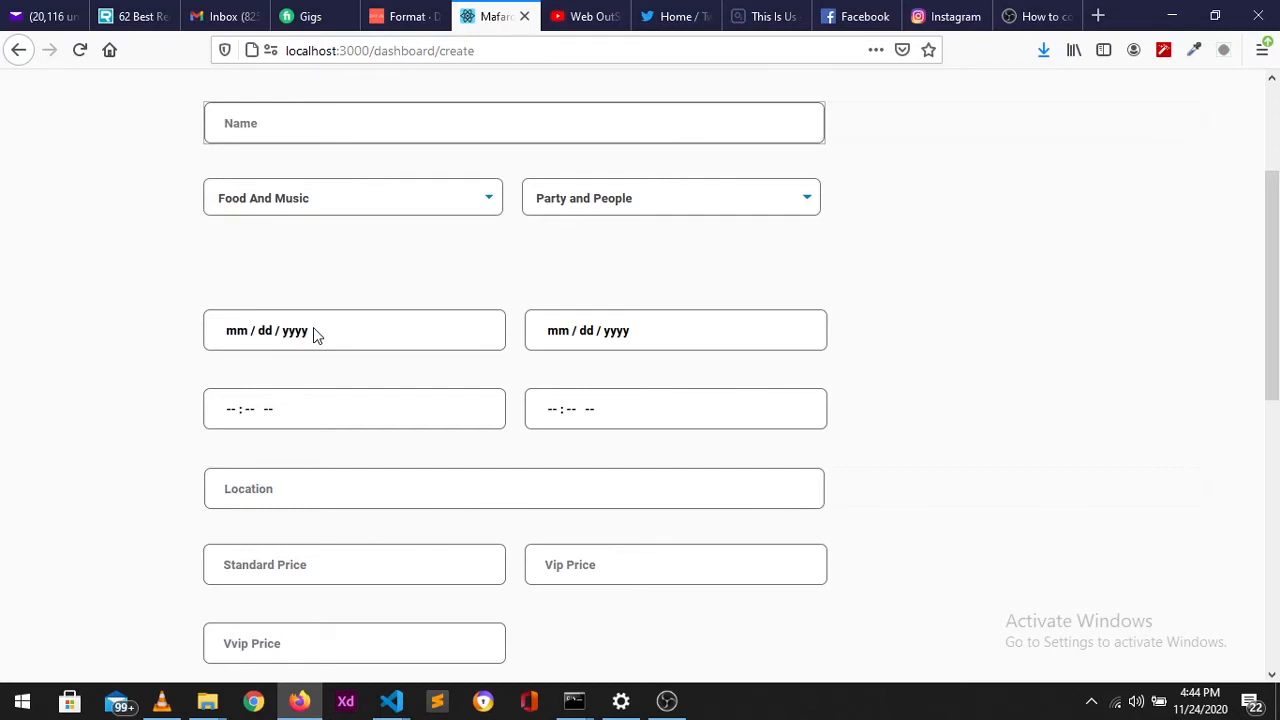
# Name the event Halloween, category Outdoors And Music, type Party and People, end date November 26.
pyautogui.write('Halloween')
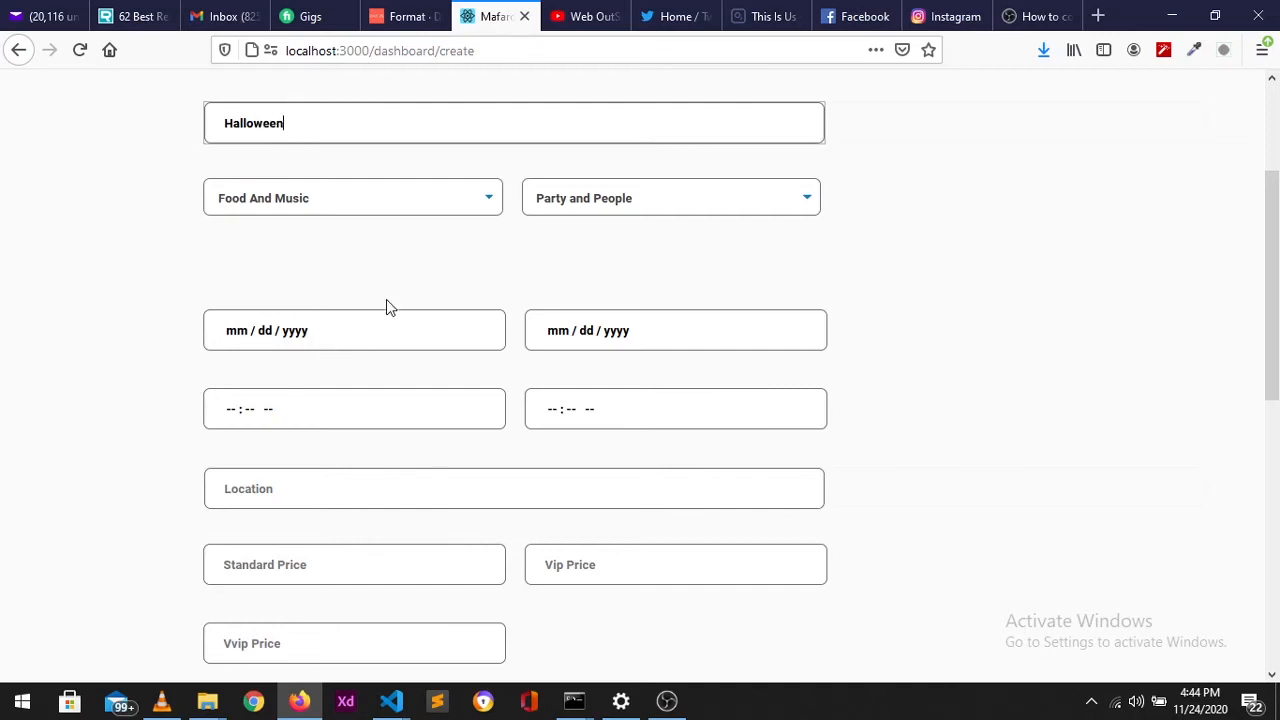
pyautogui.click(352, 198)
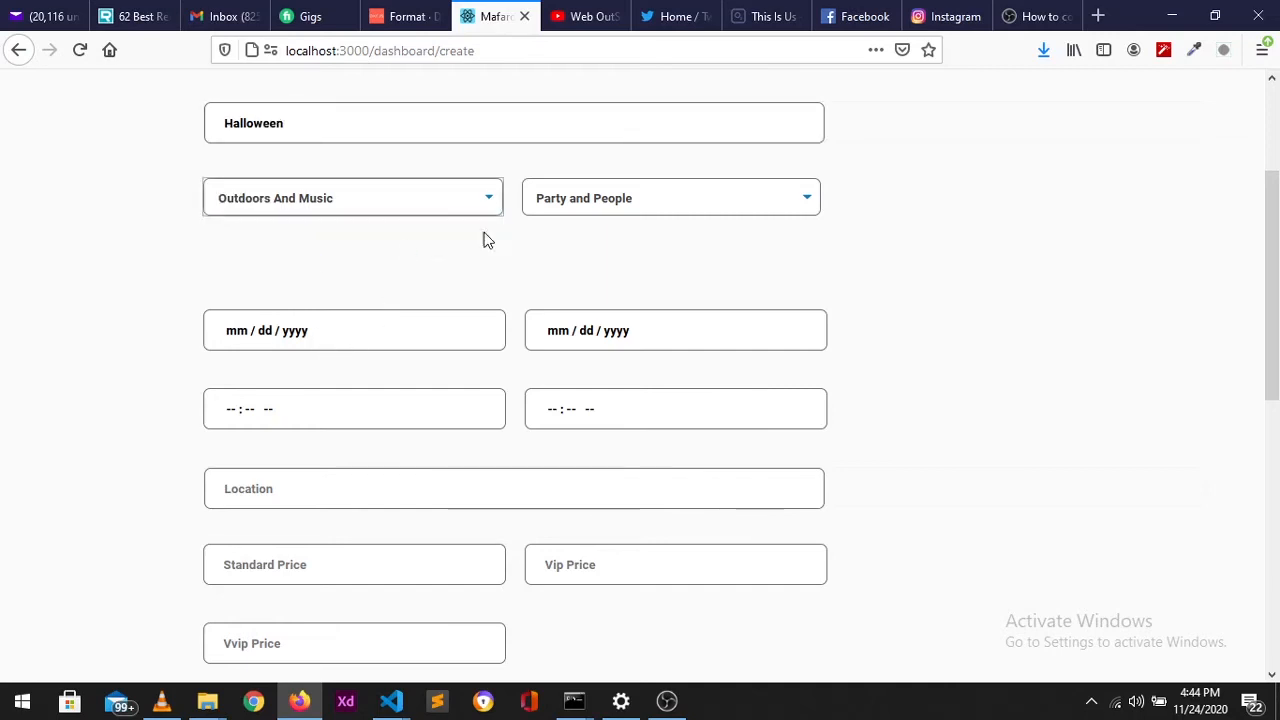
pyautogui.click(670, 198)
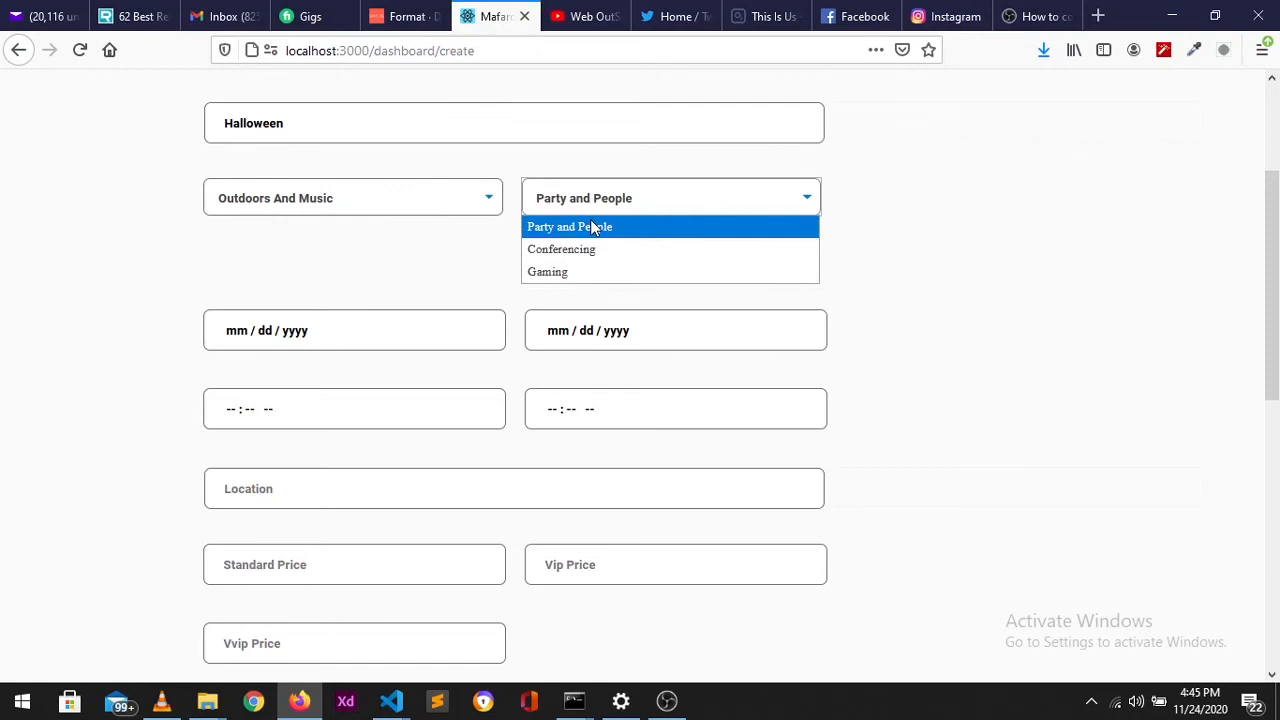
pyautogui.click(352, 330)
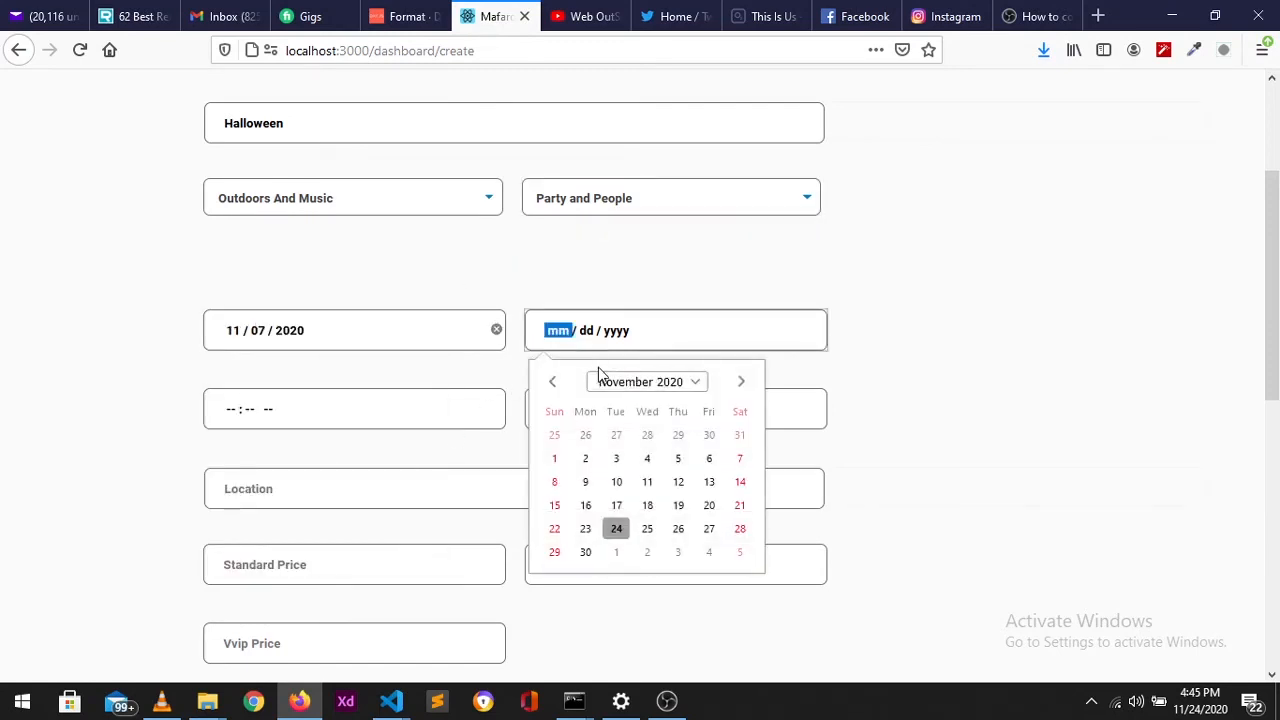
pyautogui.click(678, 528)
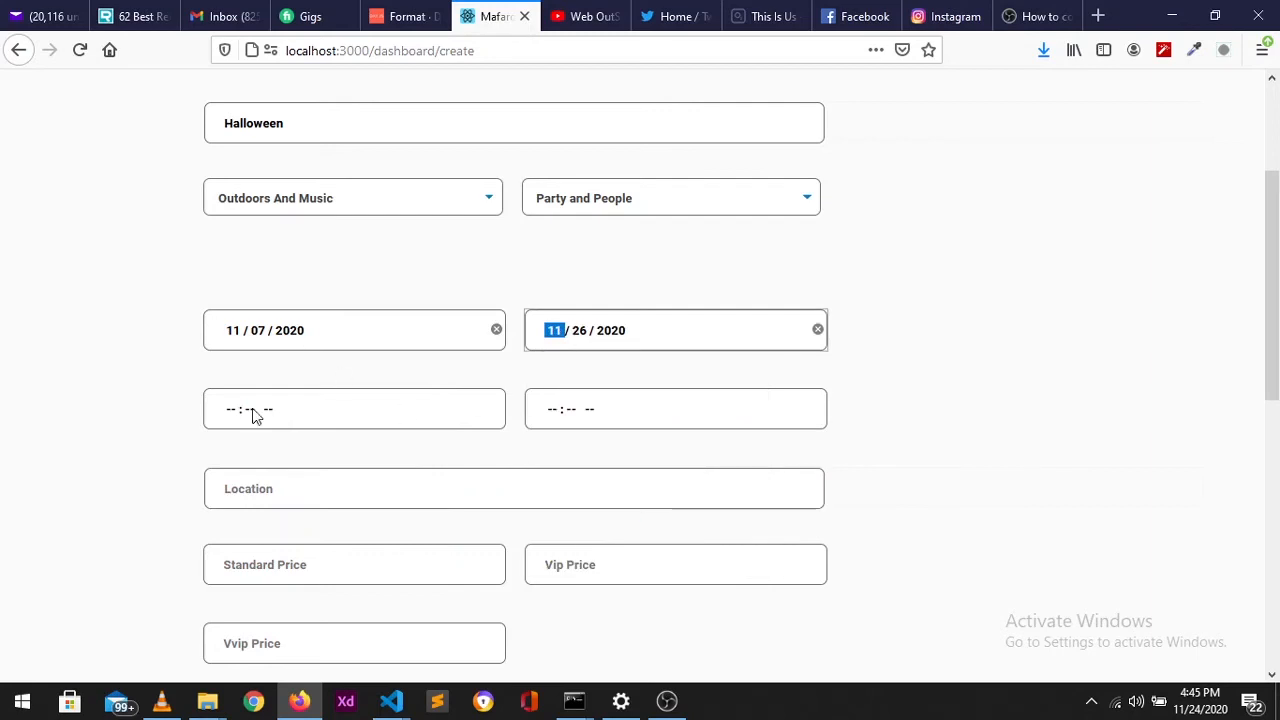
# Set start time 06:46 AM, standard price 20 and VIP price 25.5.
pyautogui.click(250, 408)
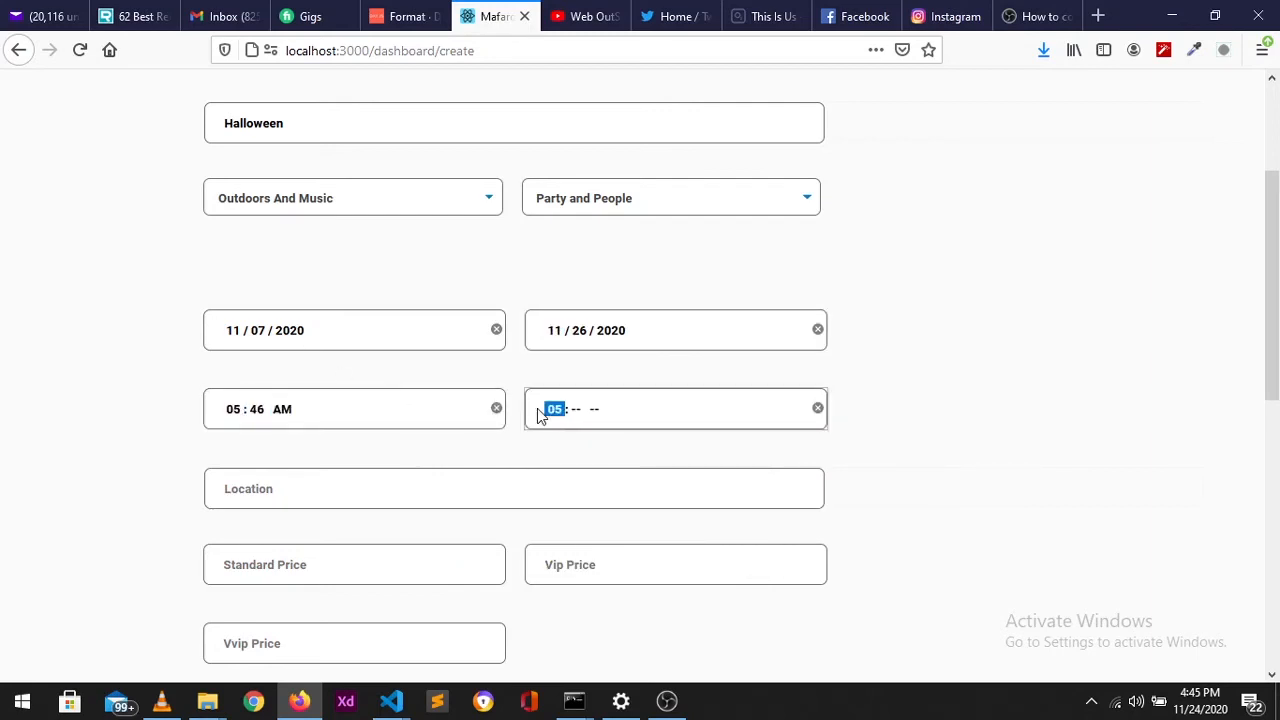
pyautogui.write('06:46 AM')
pyautogui.click(514, 488)
pyautogui.write('Just another address Testing')
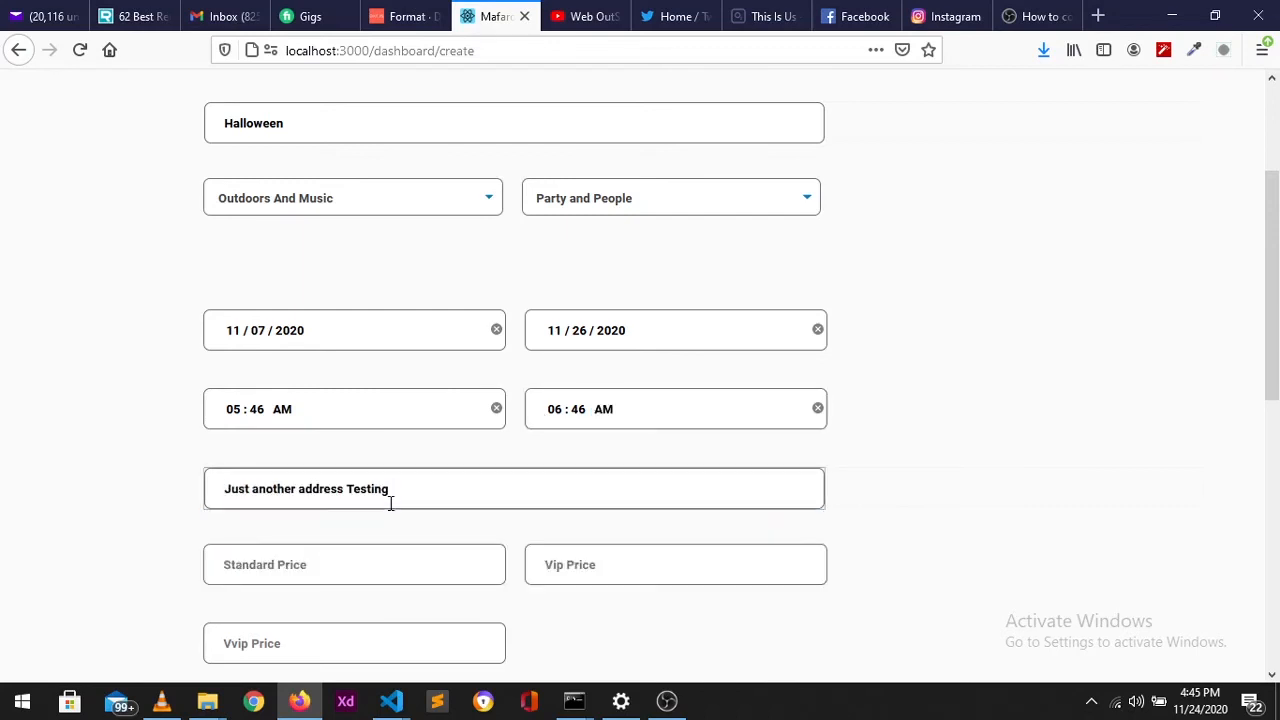
pyautogui.write('20')
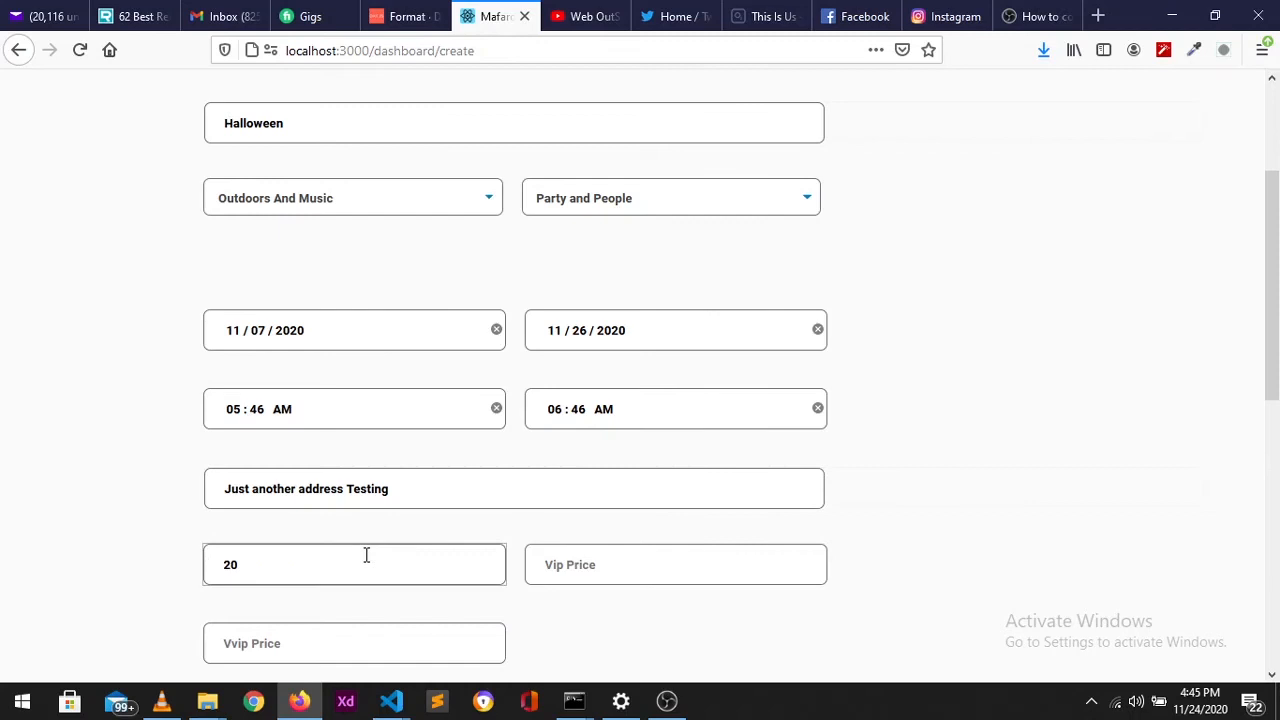
pyautogui.click(676, 564)
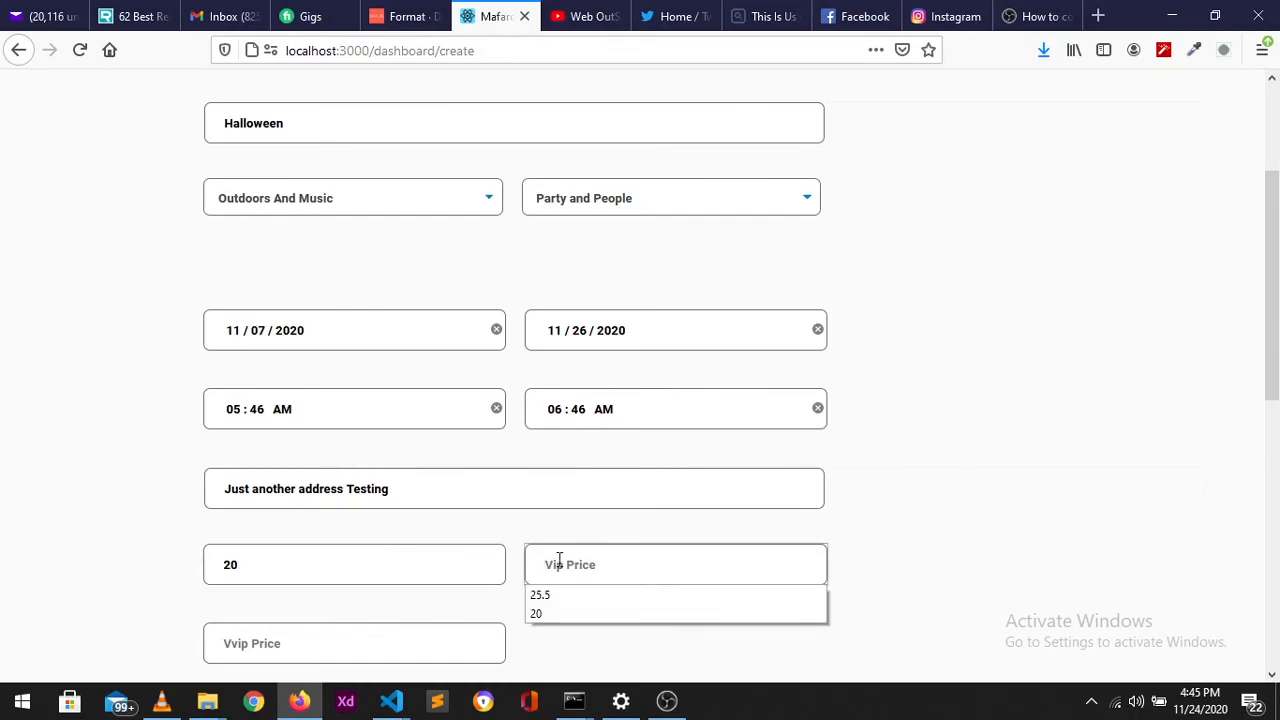
pyautogui.click(540, 594)
pyautogui.write('30')
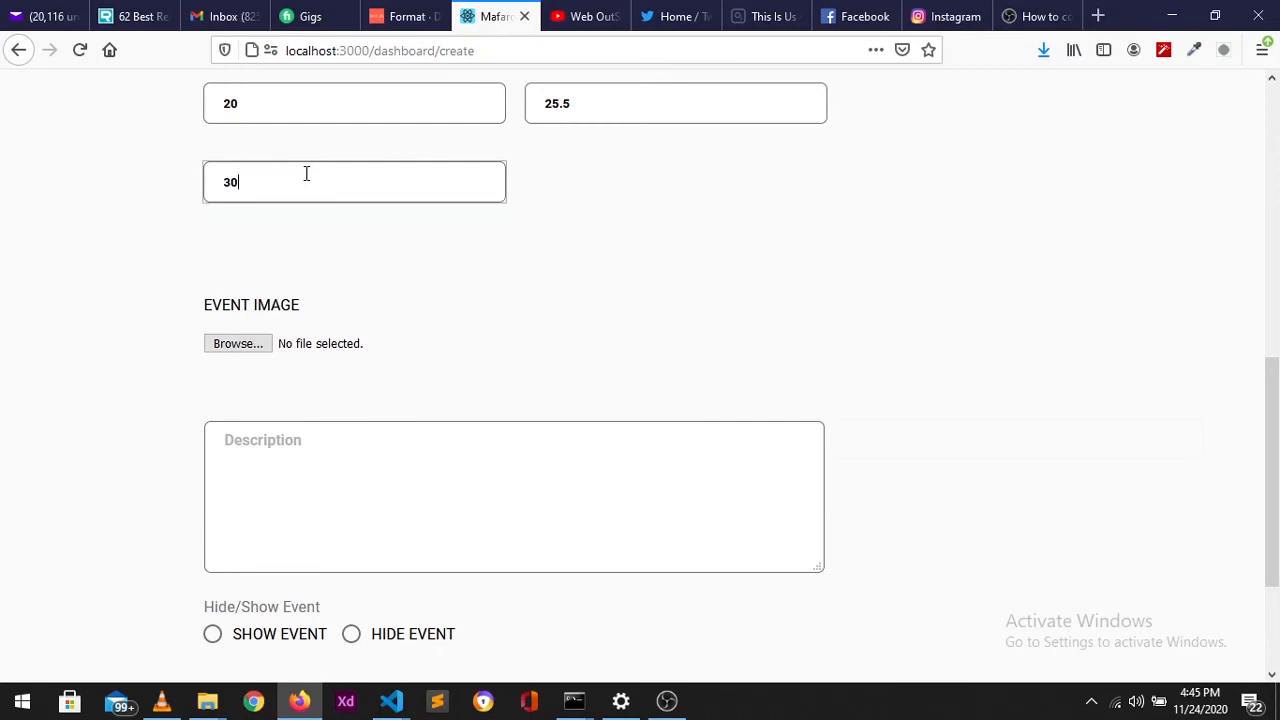
pyautogui.moveTo(238, 344)
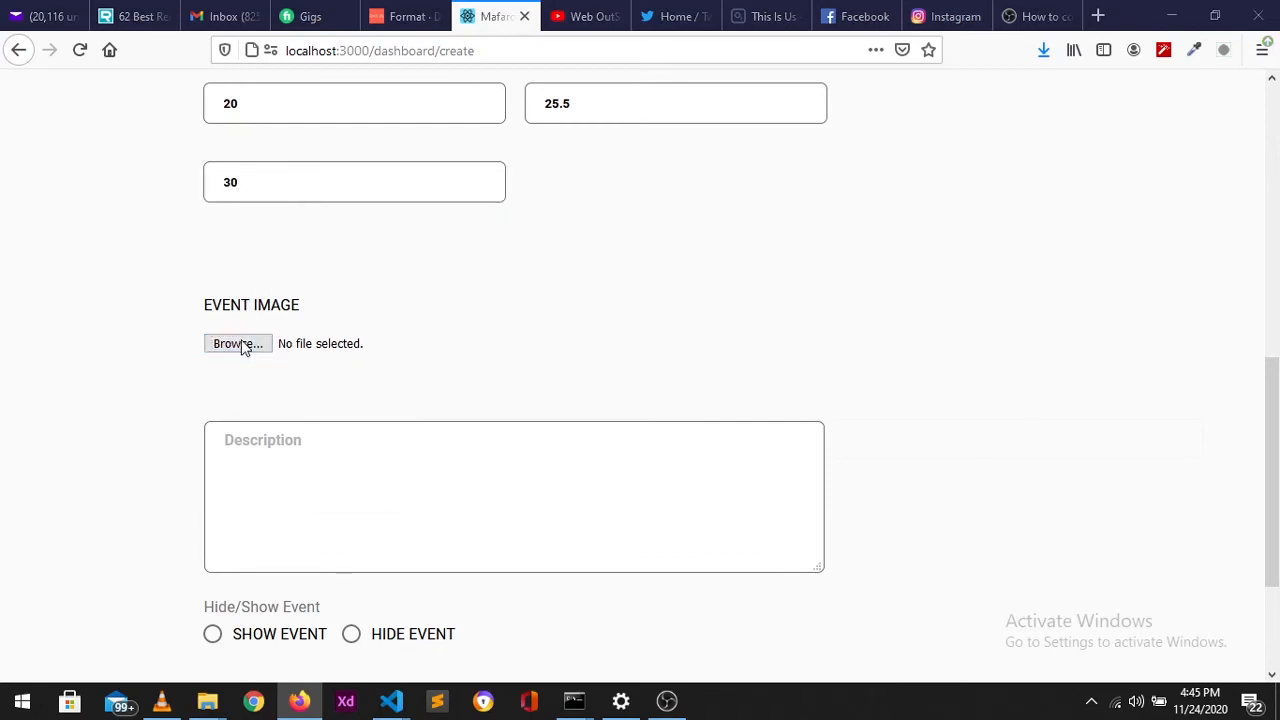
# Attach the music-band-performs-on-stage photo from random-docs as the event image.
pyautogui.click(236, 344)
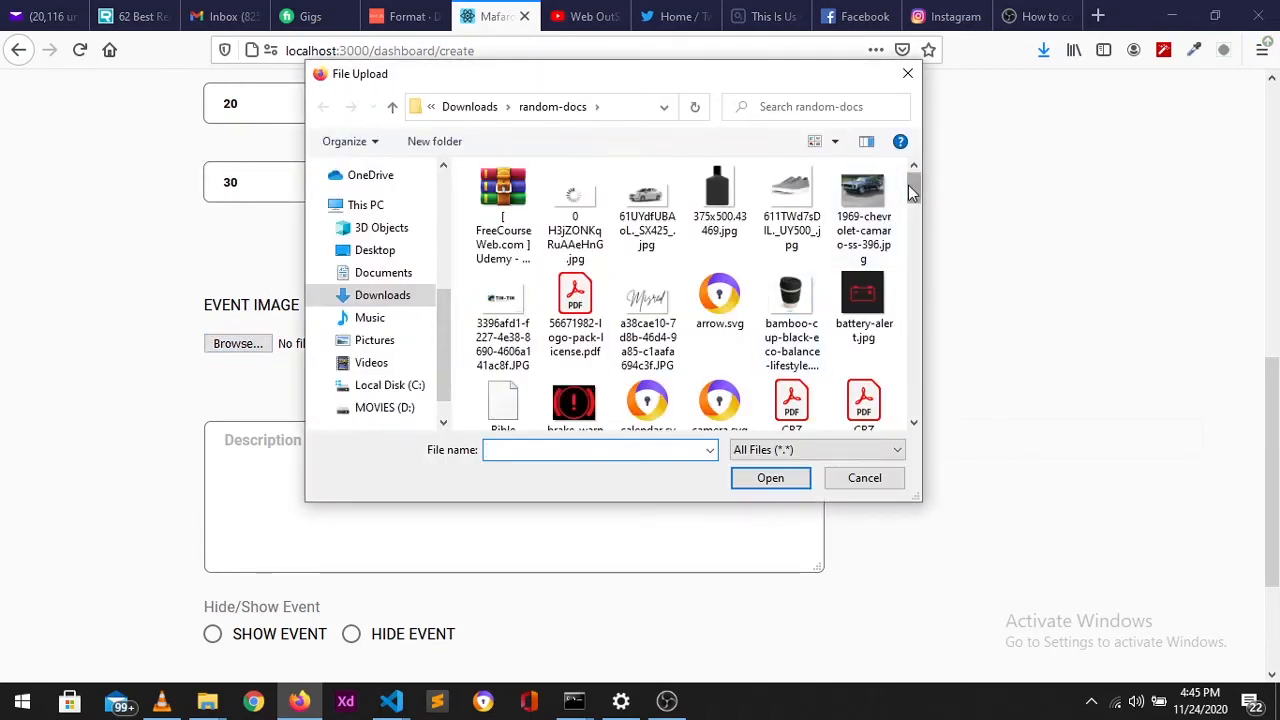
pyautogui.scroll(-3)
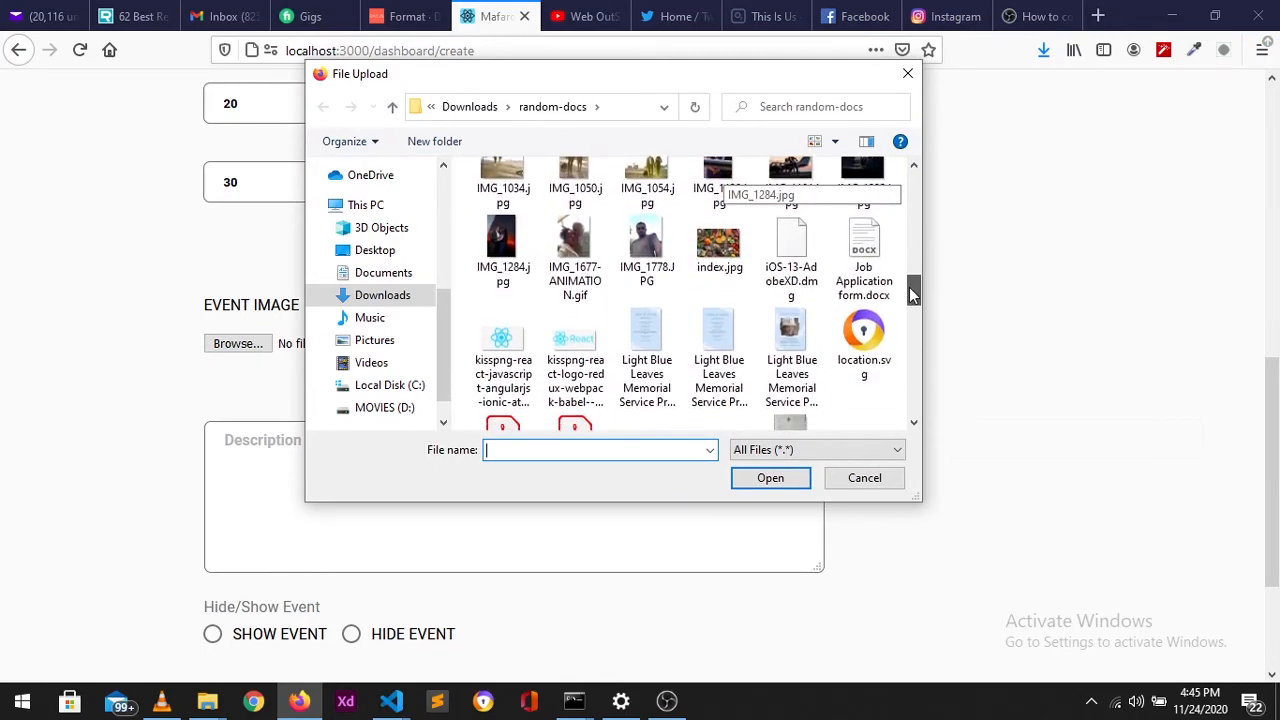
pyautogui.scroll(-3)
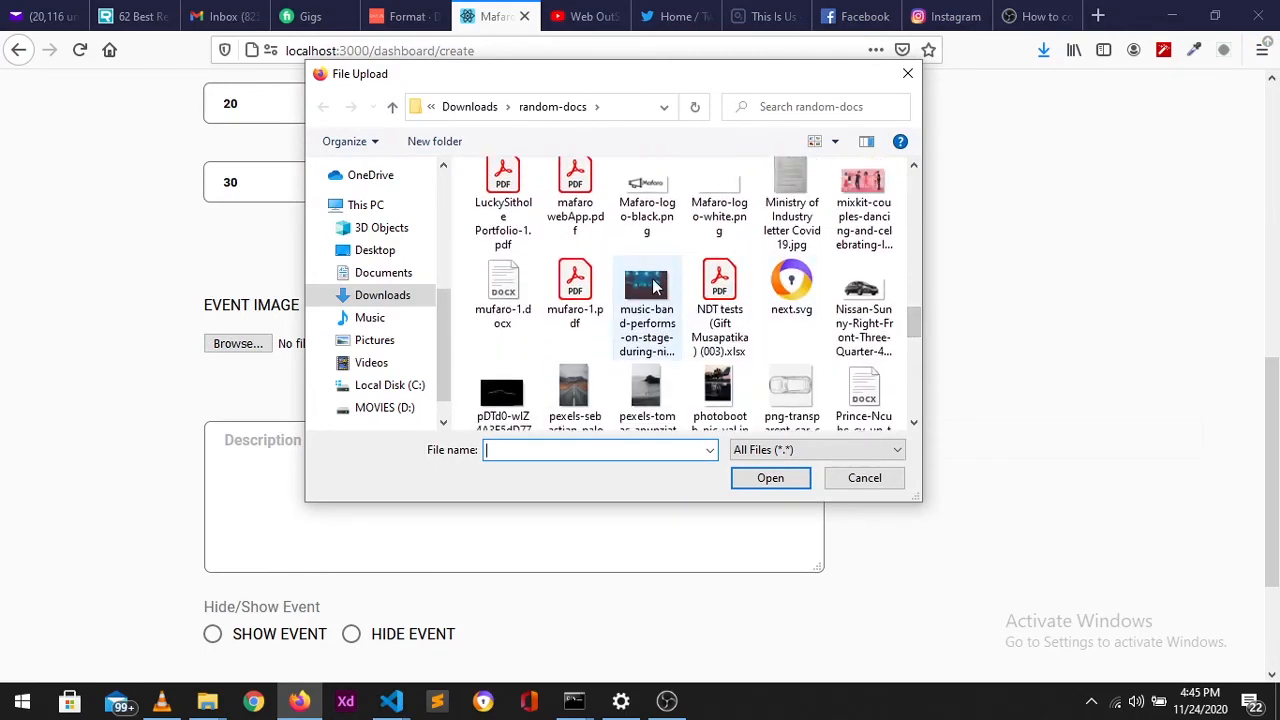
pyautogui.click(770, 478)
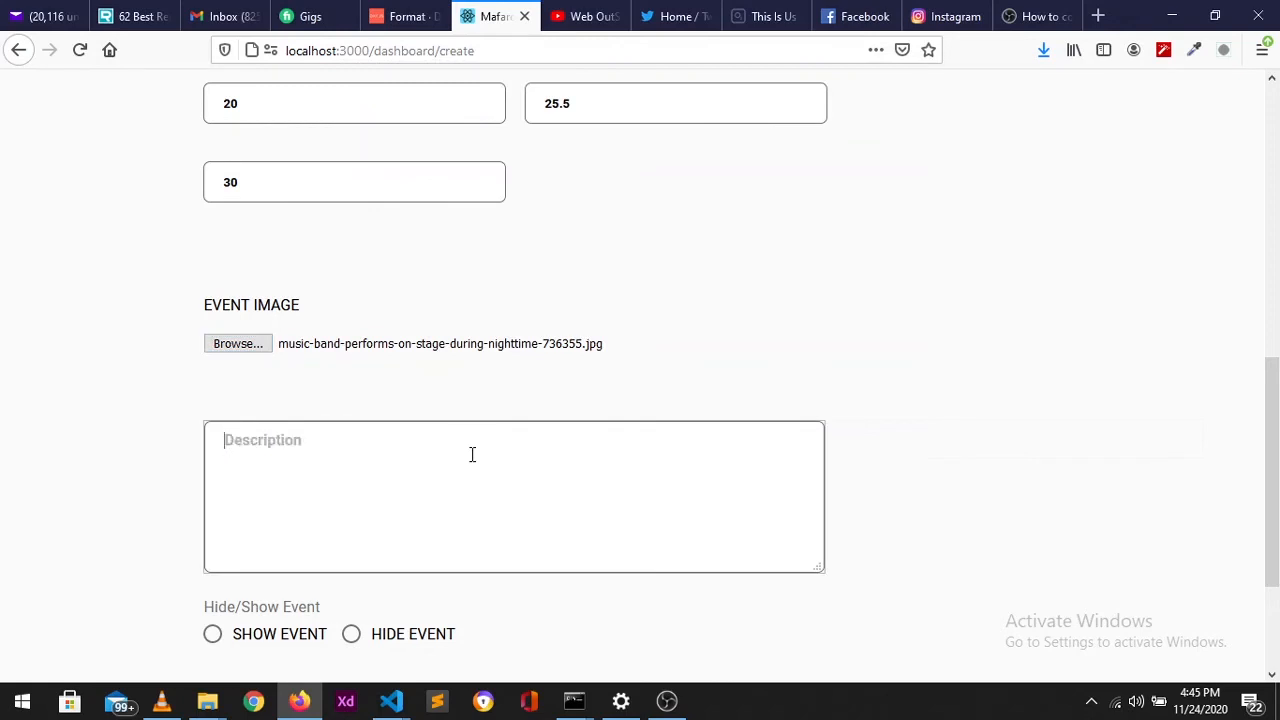
# Write the description 'Just testing to see if post works'.
pyautogui.write('JuST')
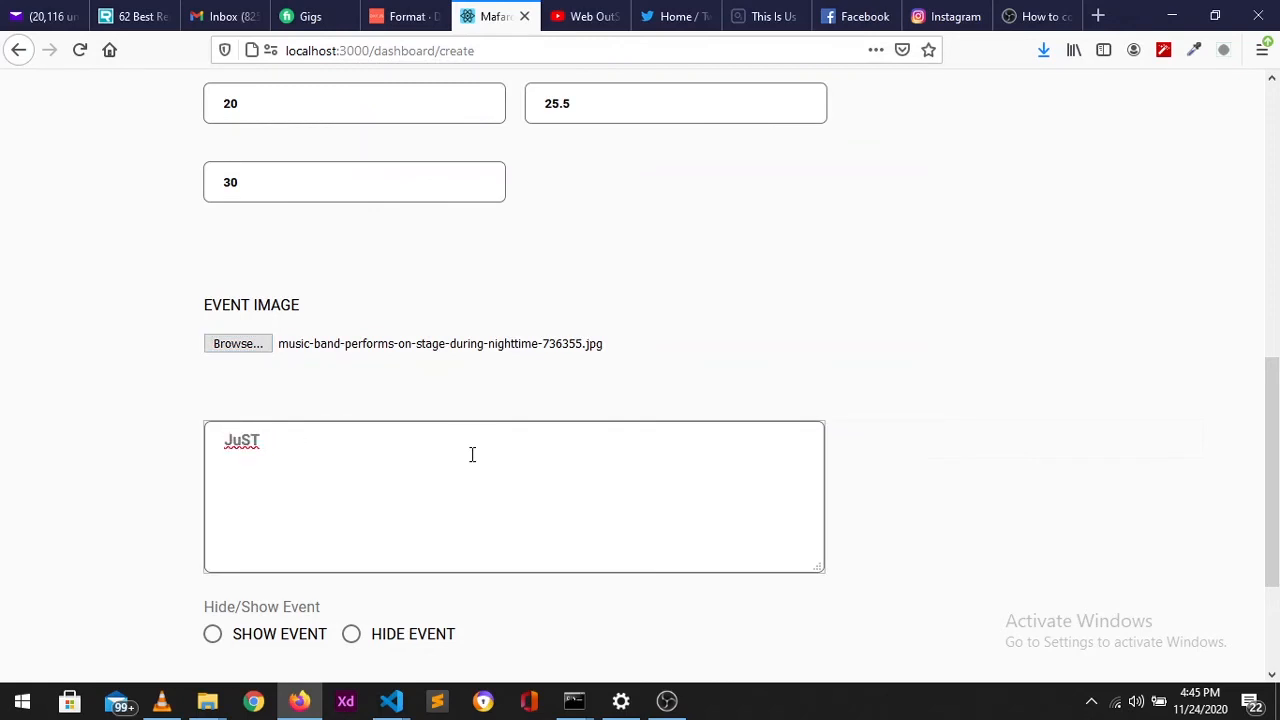
pyautogui.write('testing')
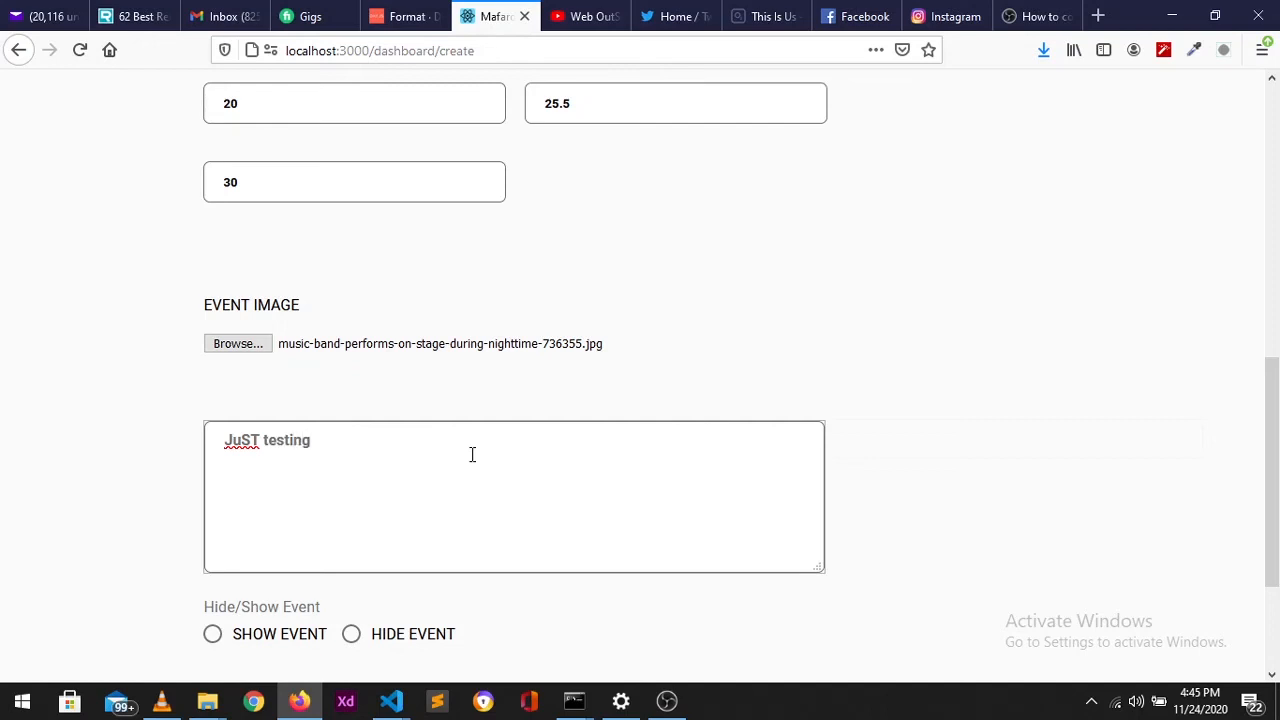
pyautogui.write('to see if')
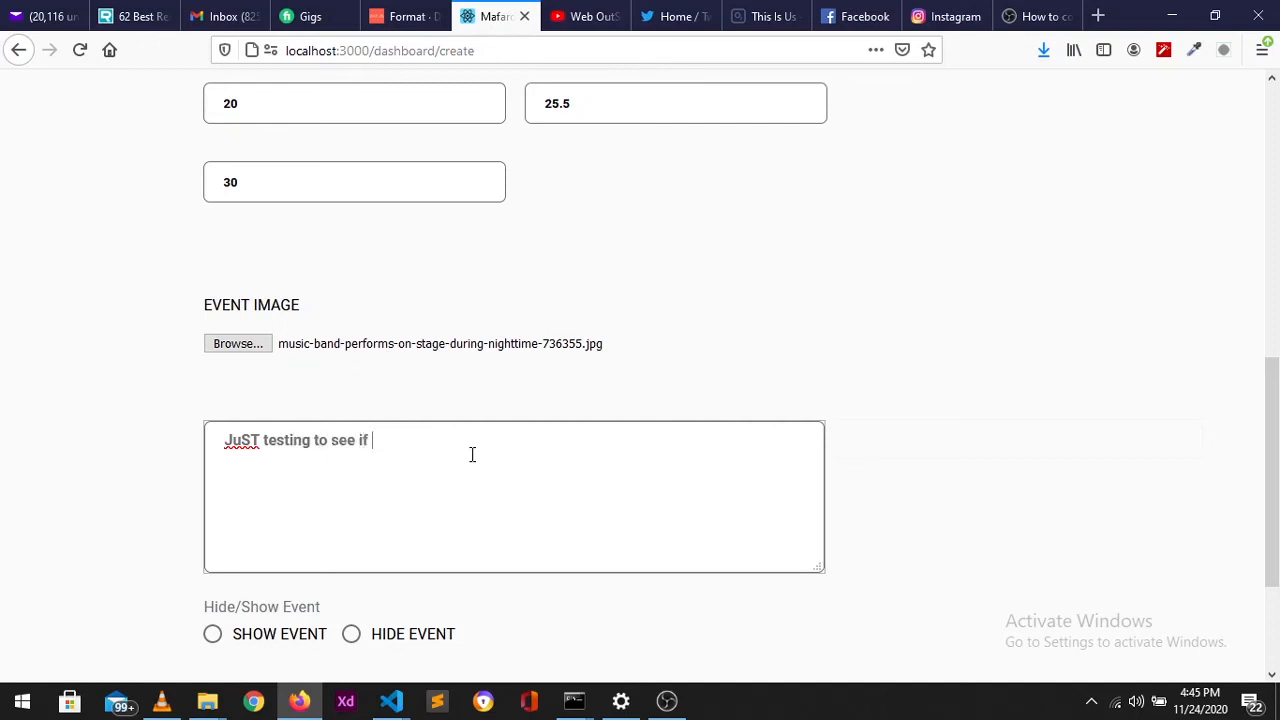
pyautogui.write('post request wo')
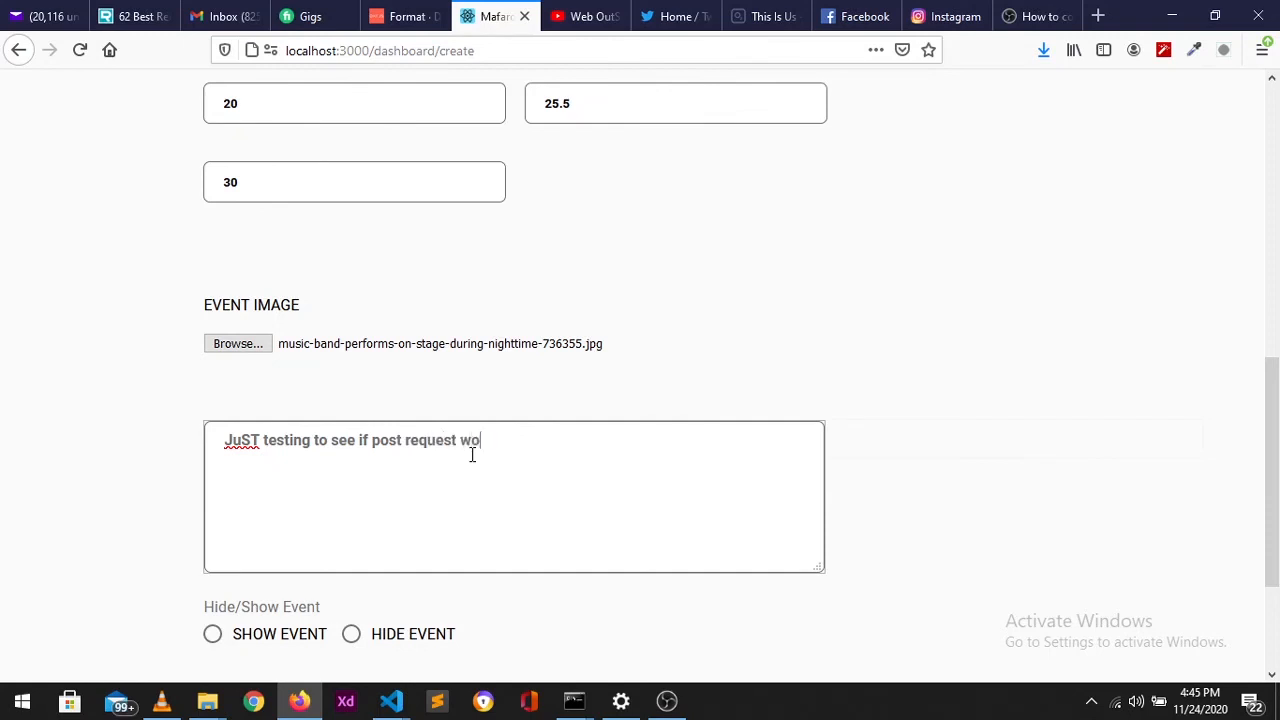
pyautogui.write('rks')
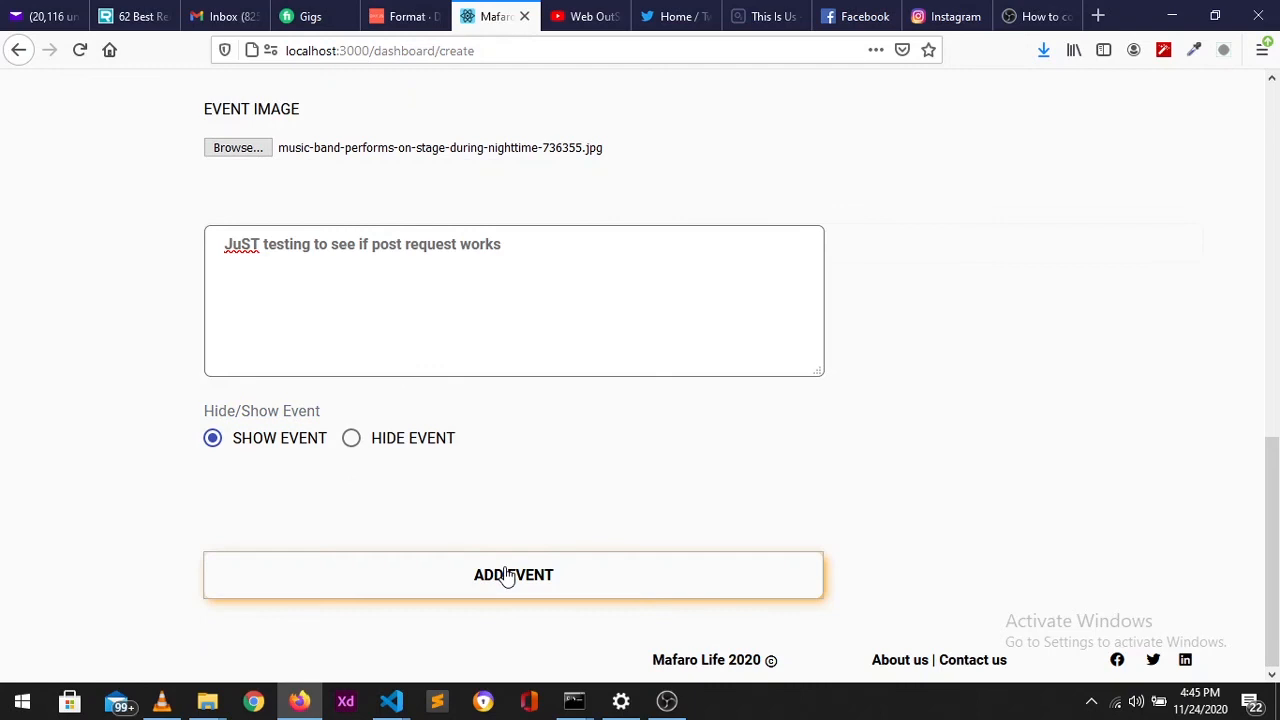
# Add the Halloween event and confirm, so it lists on the Events page.
pyautogui.click(512, 576)
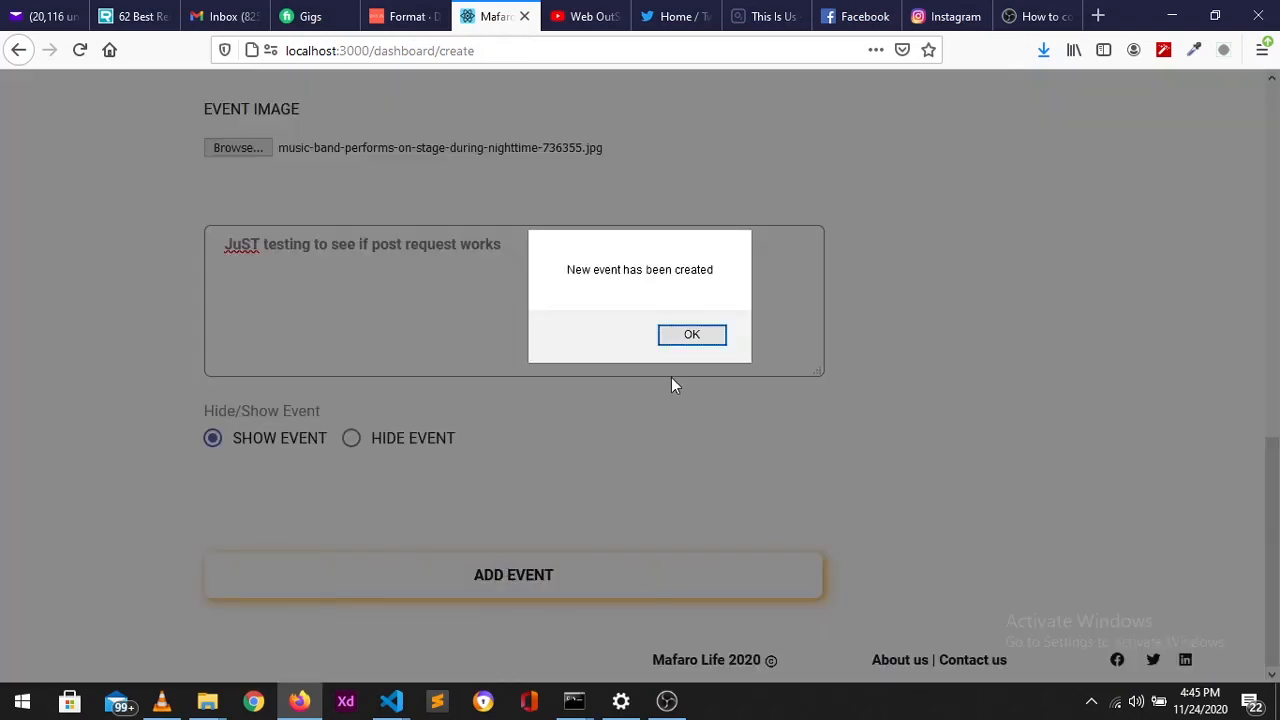
pyautogui.click(692, 334)
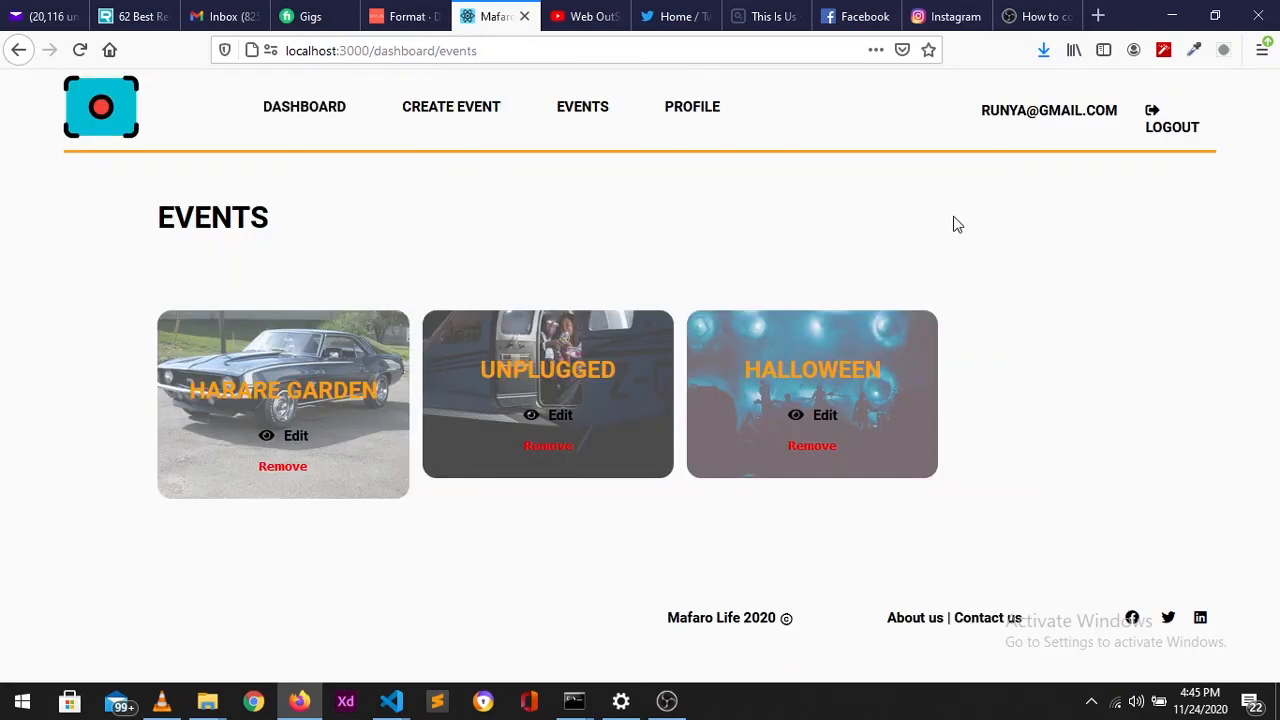